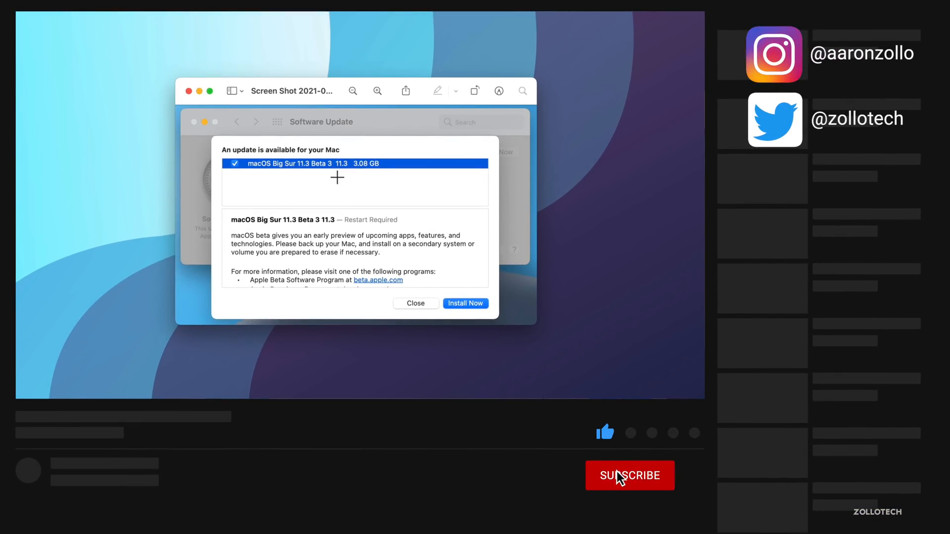
# Step: Confirm About This Mac reports Version 11.3 Beta build 20E5196f, then close the window
pyautogui.click(630, 476)
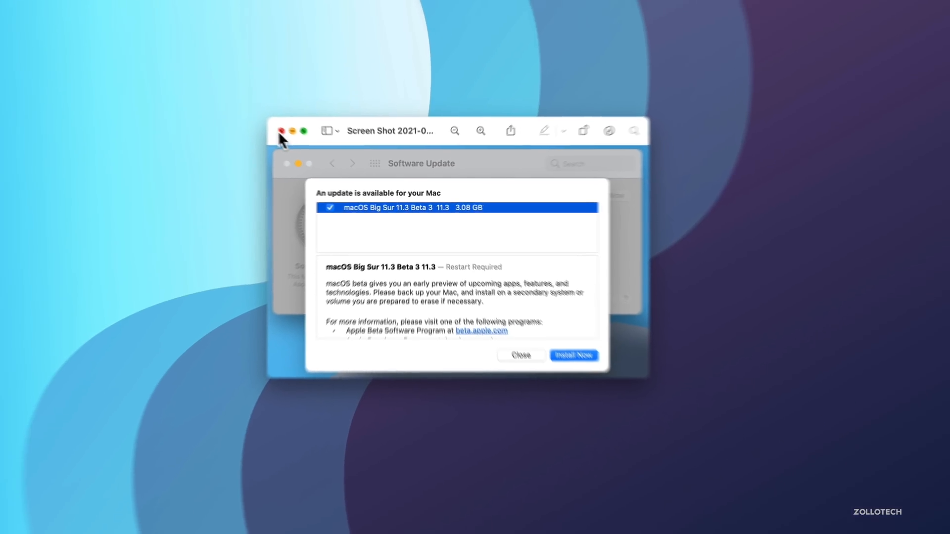
pyautogui.click(31, 11)
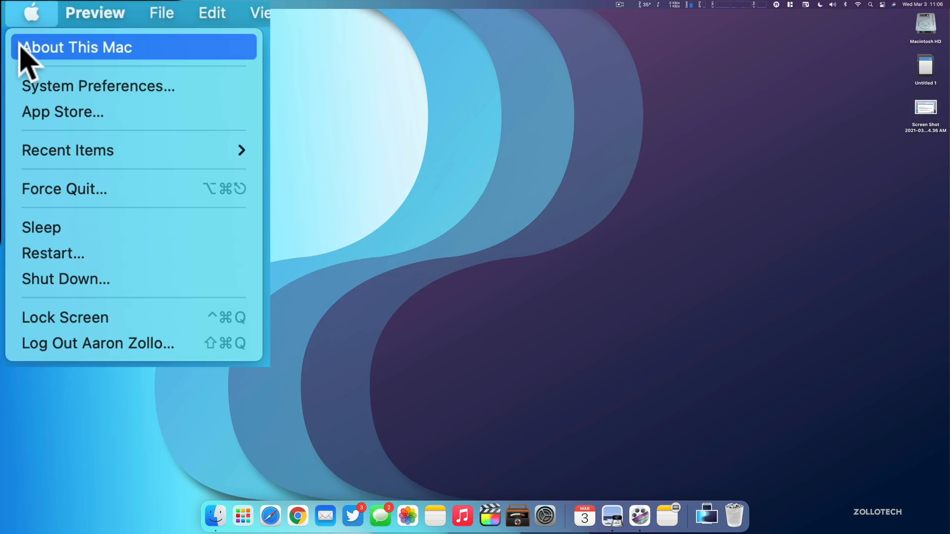
pyautogui.click(76, 47)
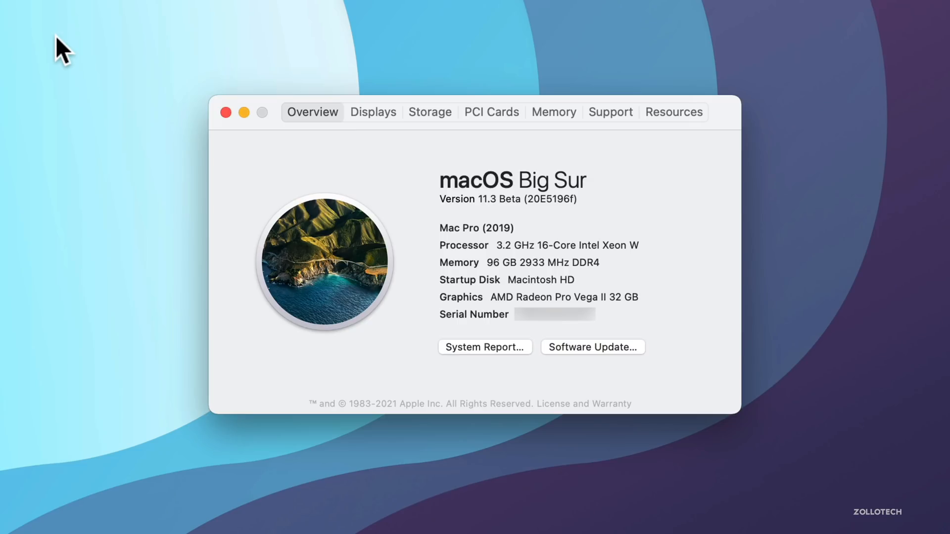
pyautogui.moveTo(492, 225)
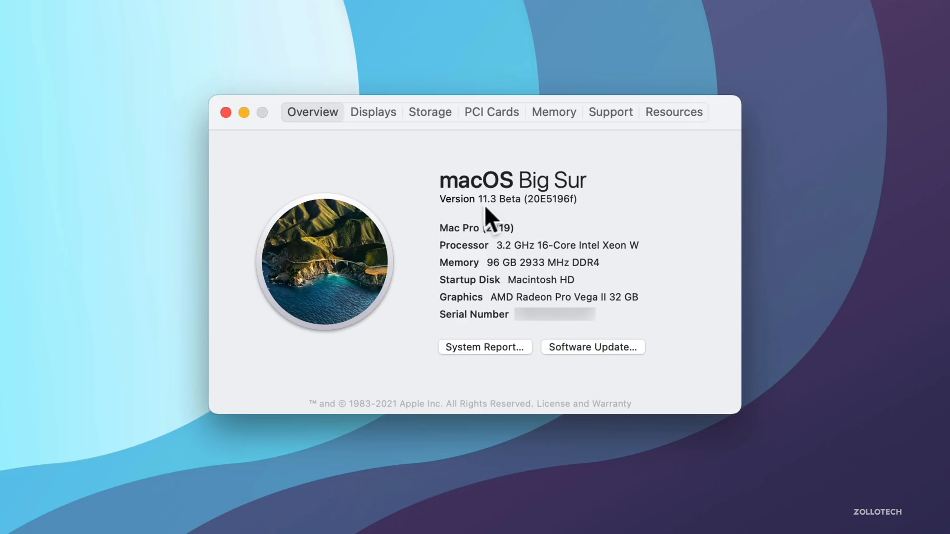
pyautogui.moveTo(556, 219)
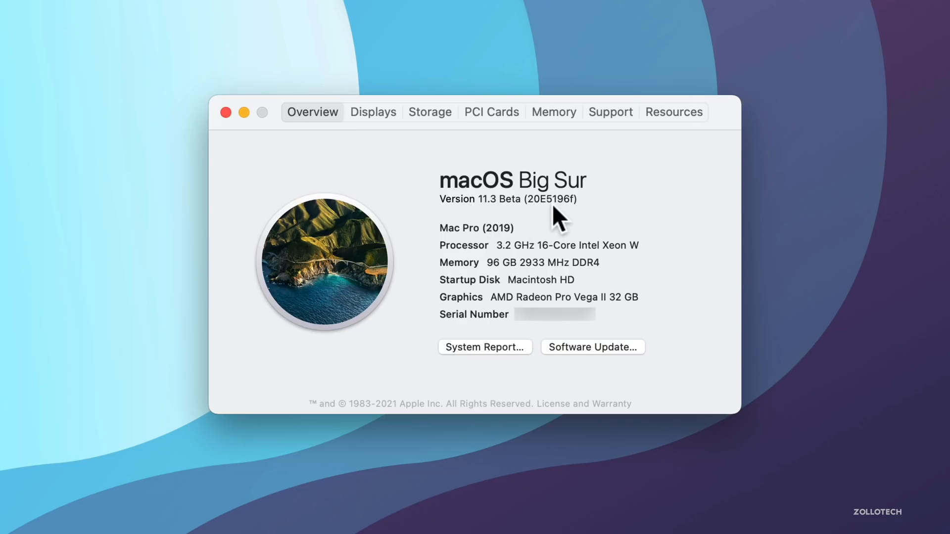
pyautogui.moveTo(541, 220)
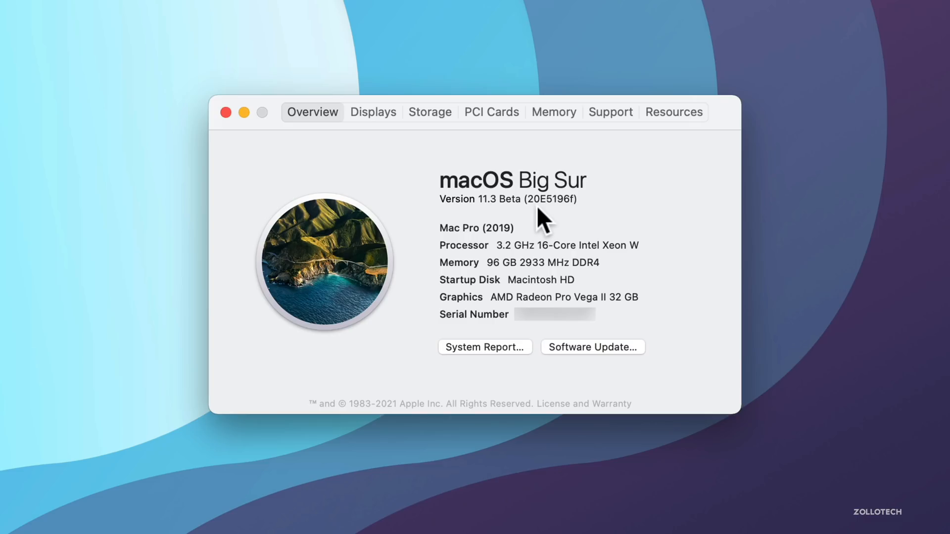
pyautogui.moveTo(568, 223)
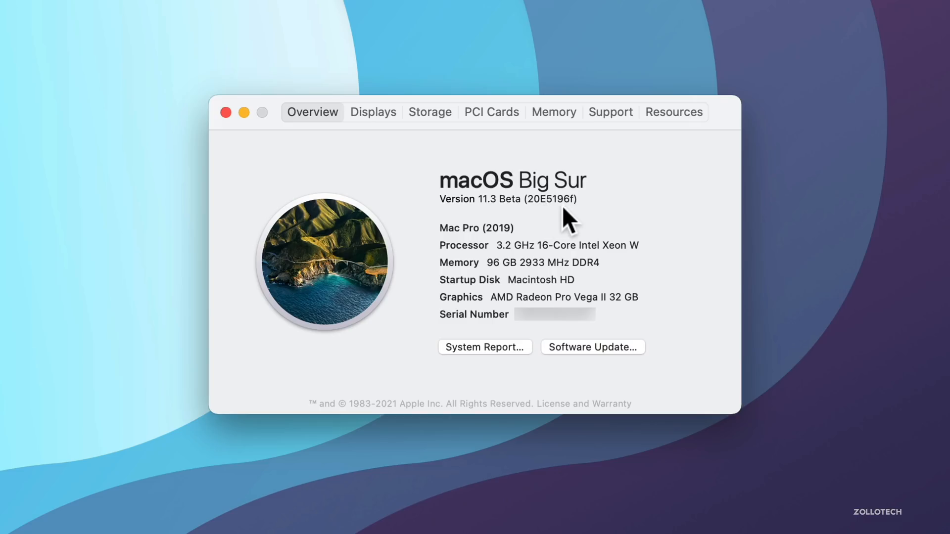
pyautogui.moveTo(660, 242)
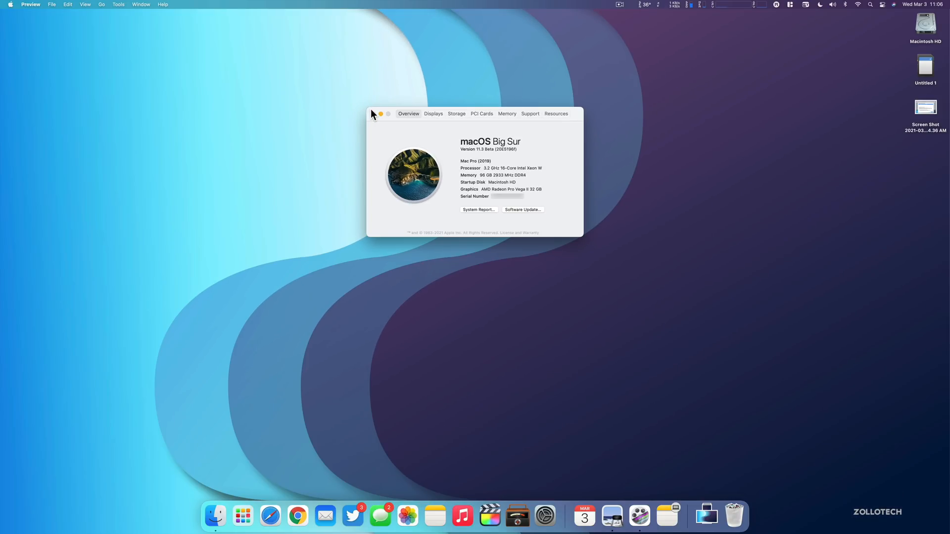
pyautogui.click(381, 113)
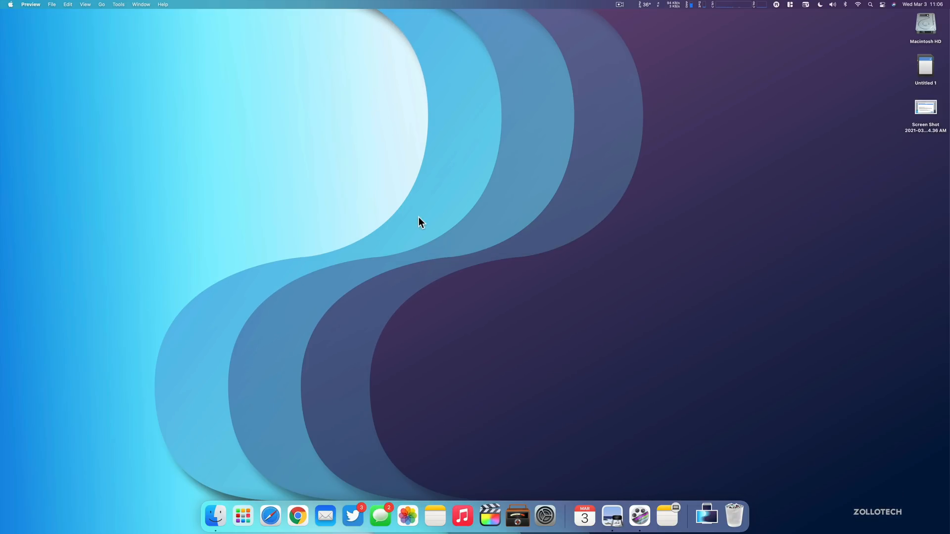
pyautogui.moveTo(533, 328)
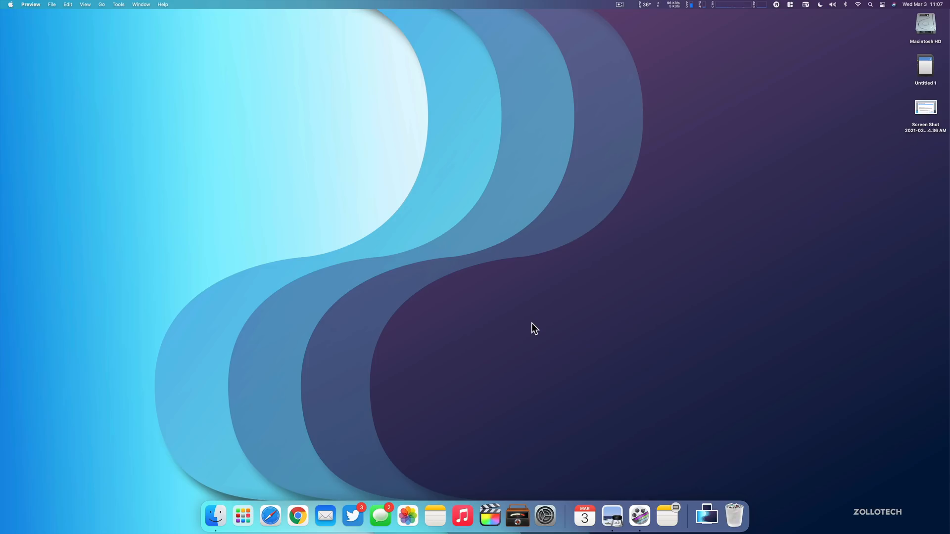
pyautogui.moveTo(903, 130)
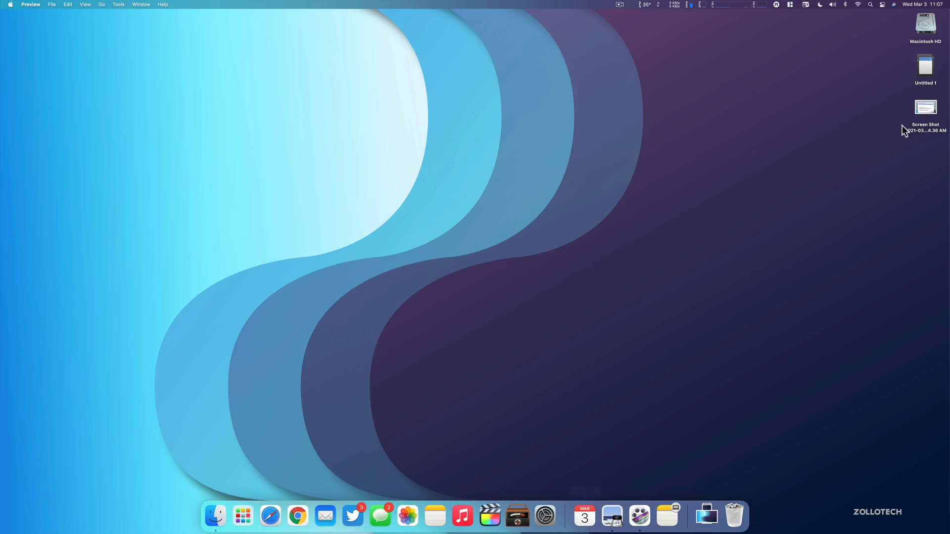
pyautogui.moveTo(897, 96)
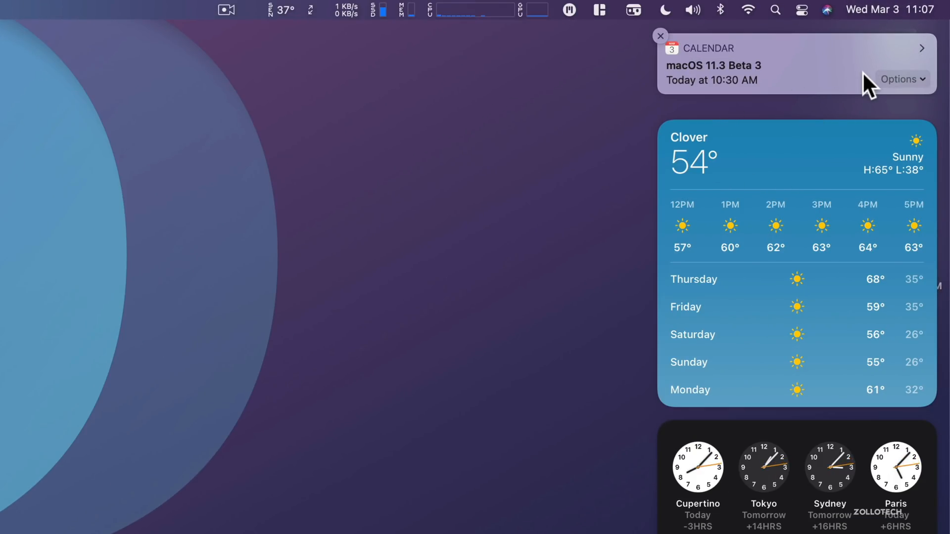
# Step: Expand the Calendar notification's snooze choices, from 5 minutes to until end time
pyautogui.click(903, 79)
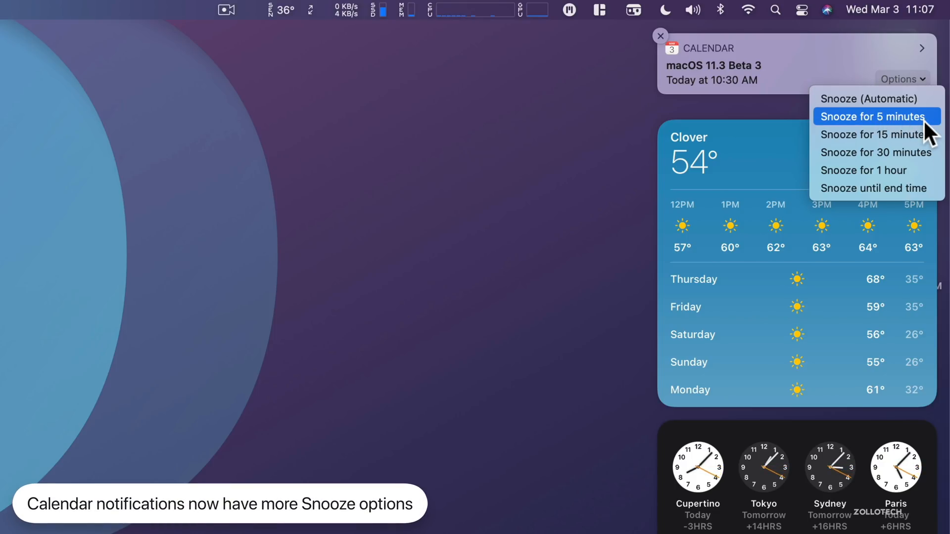
pyautogui.moveTo(876, 152)
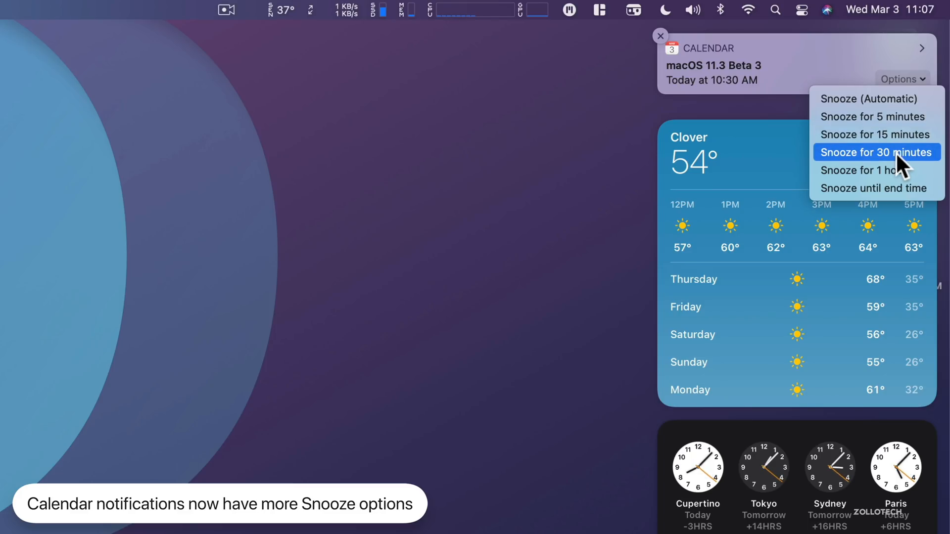
pyautogui.moveTo(897, 193)
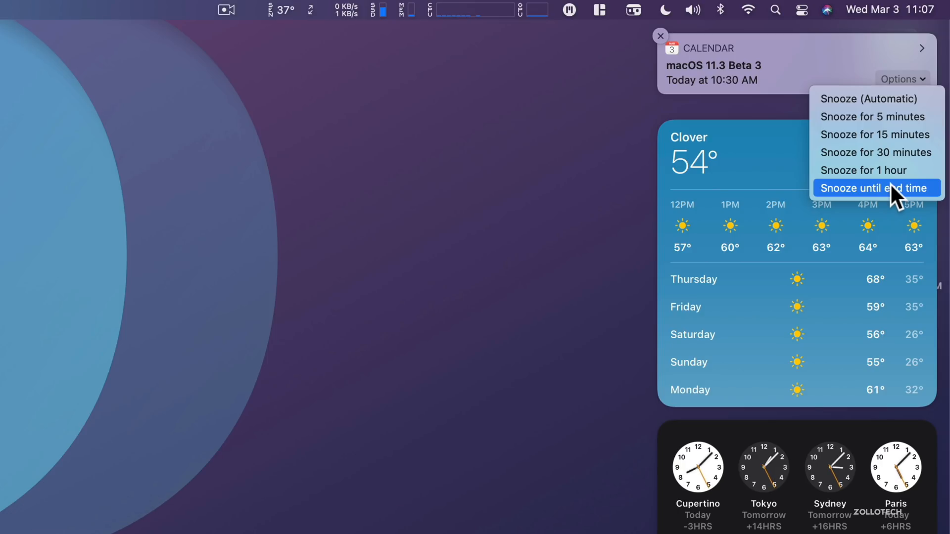
pyautogui.moveTo(885, 134)
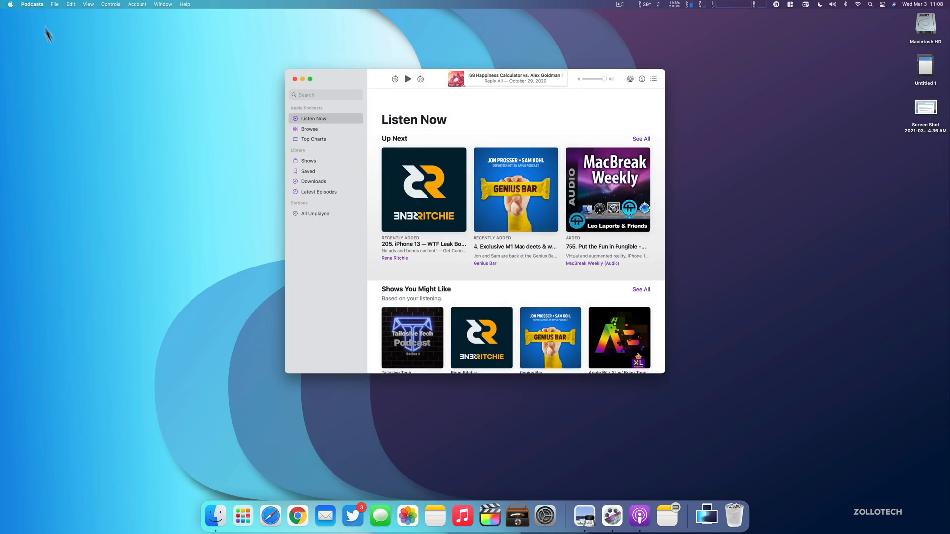
# Step: Show Podcasts Preferences on the Advanced page with library sync and hide-played-episodes options
pyautogui.click(31, 4)
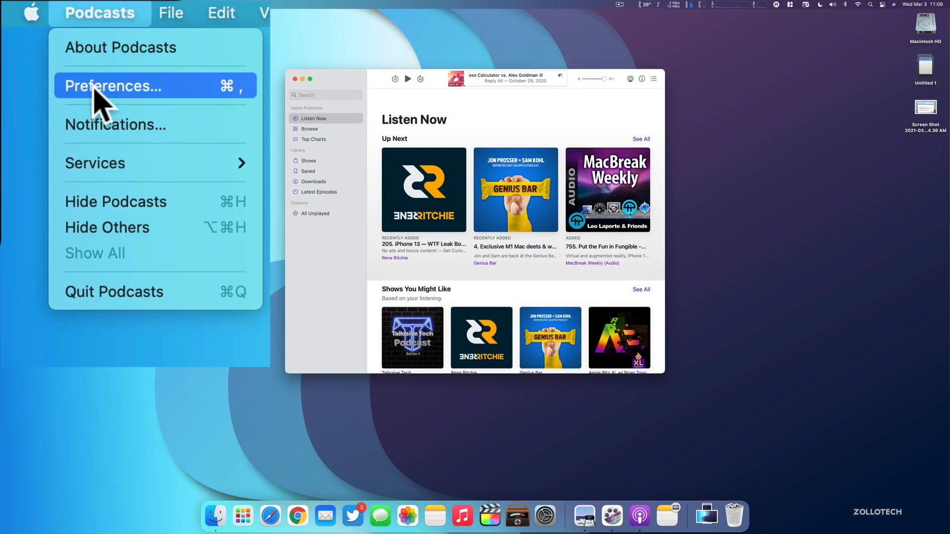
pyautogui.click(113, 85)
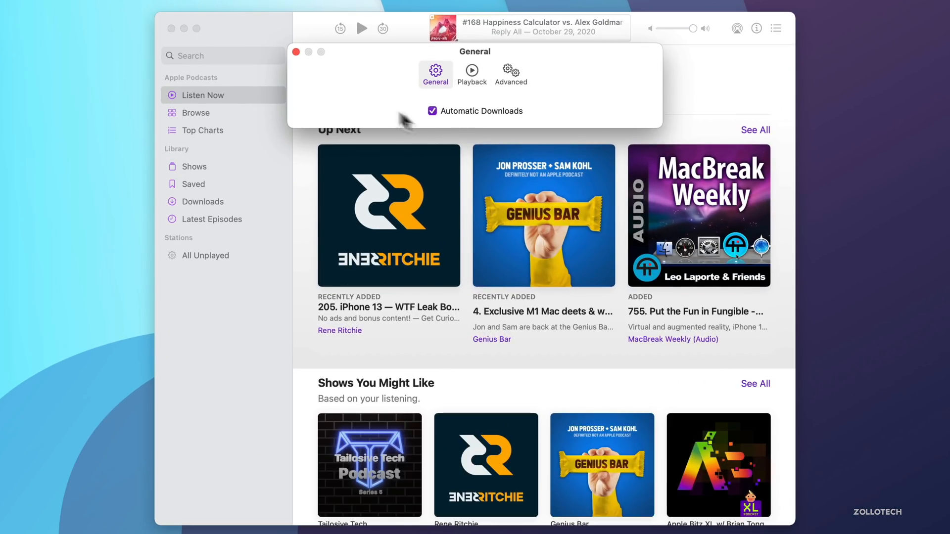
pyautogui.moveTo(382, 108)
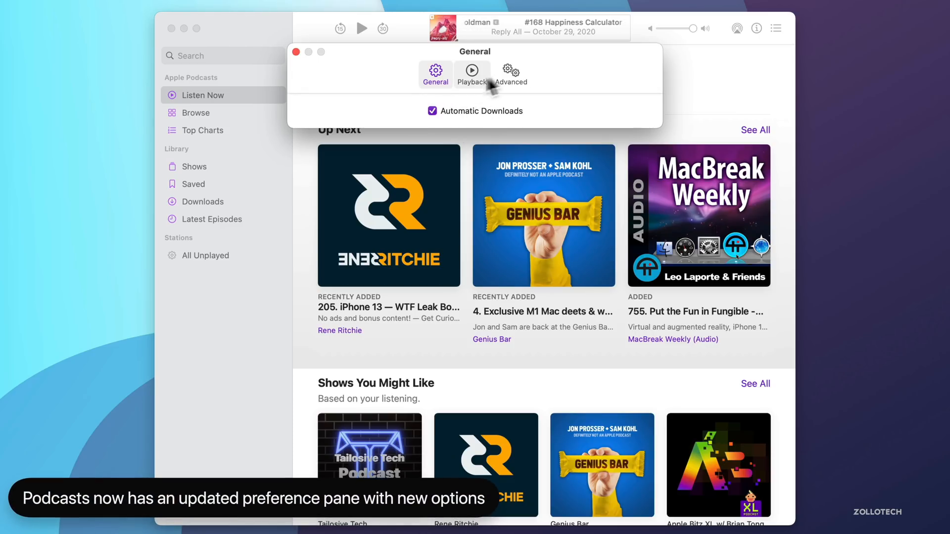
pyautogui.click(510, 74)
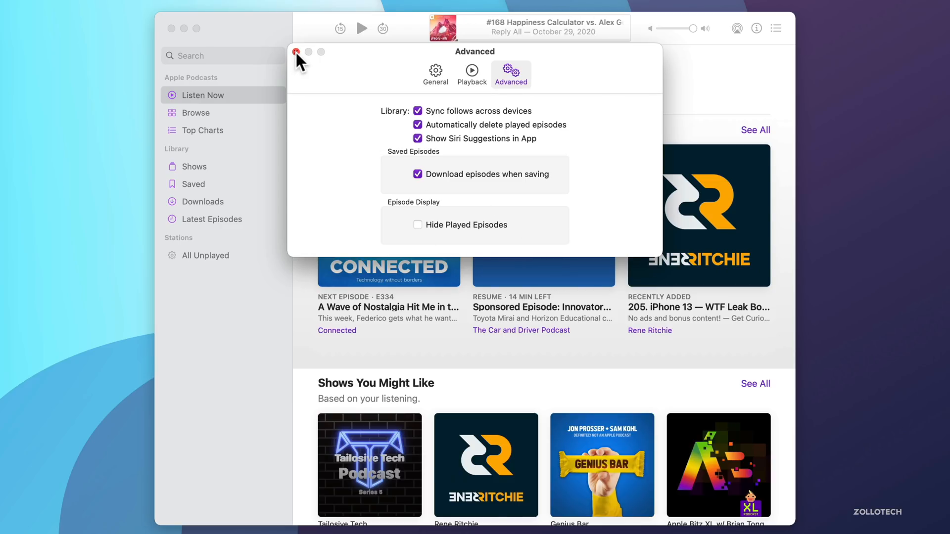
# Step: Close Podcasts Preferences and scroll the Listen Now page past Up Next
pyautogui.click(297, 52)
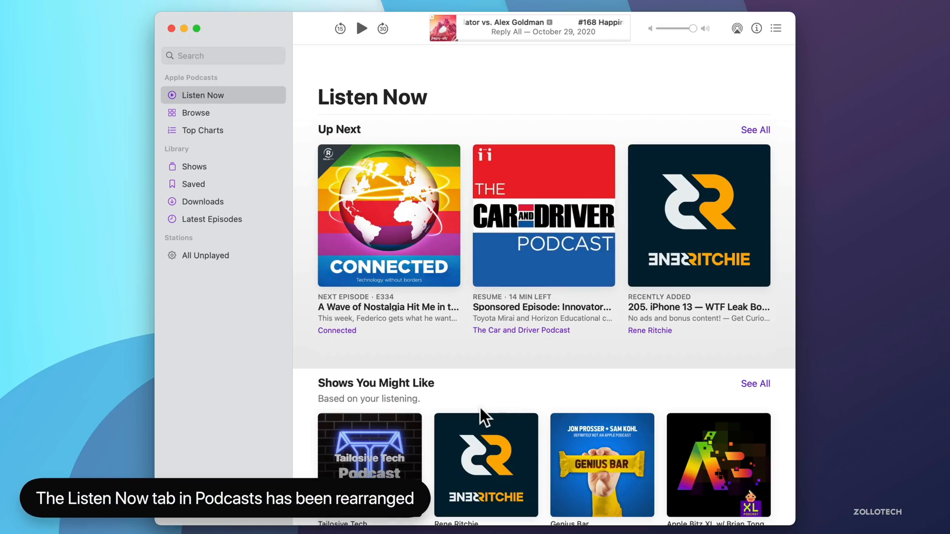
pyautogui.scroll(-3)
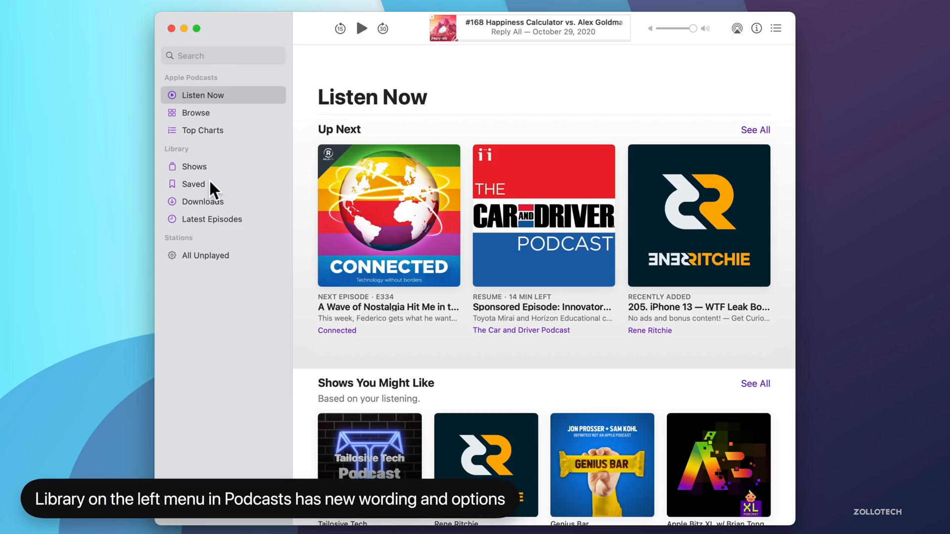
pyautogui.moveTo(239, 227)
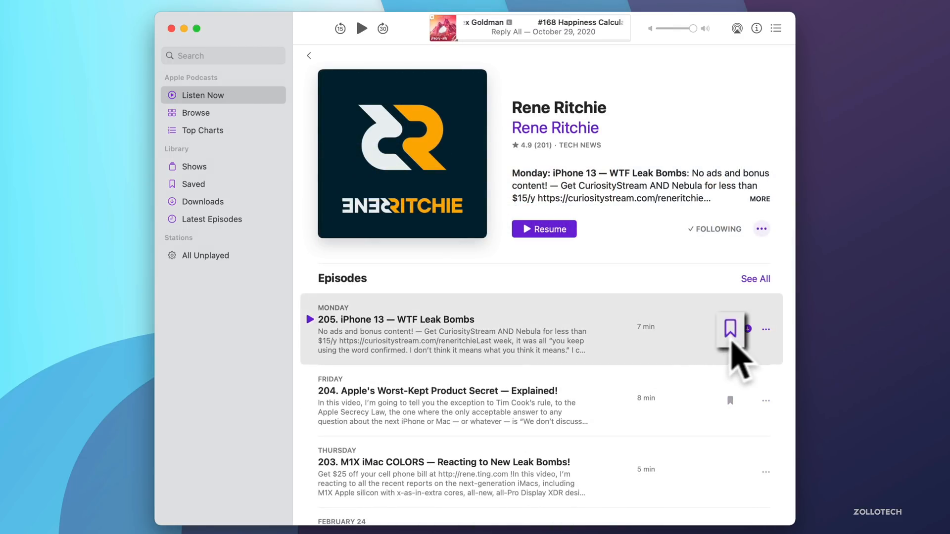
pyautogui.click(729, 329)
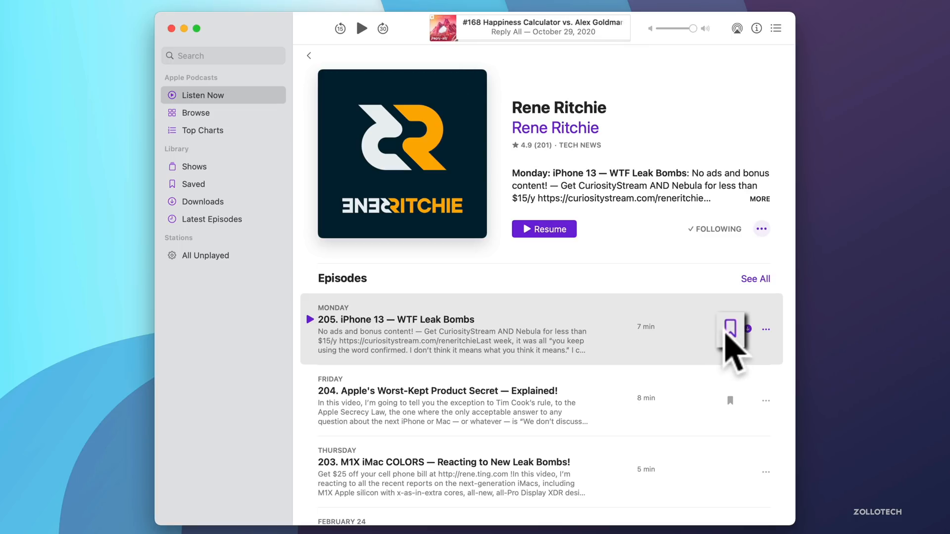
pyautogui.click(731, 329)
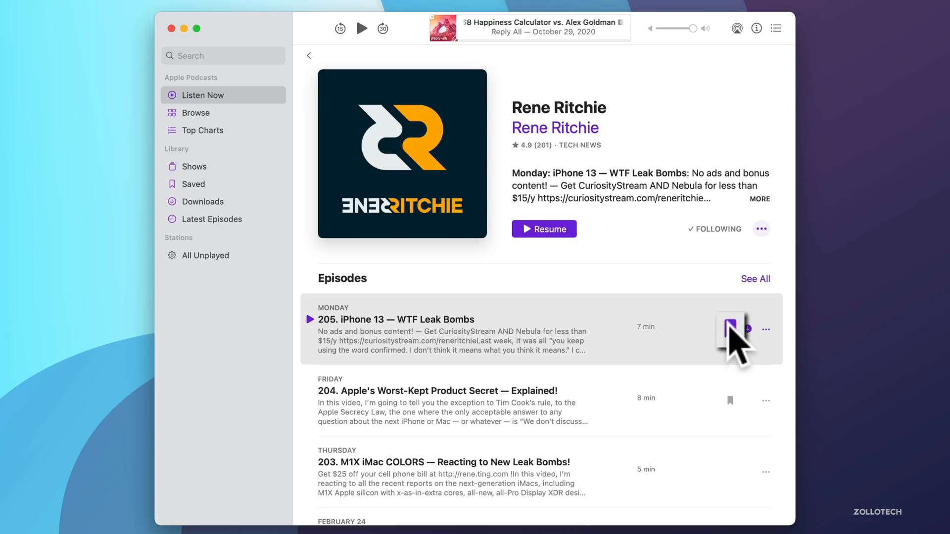
pyautogui.click(730, 328)
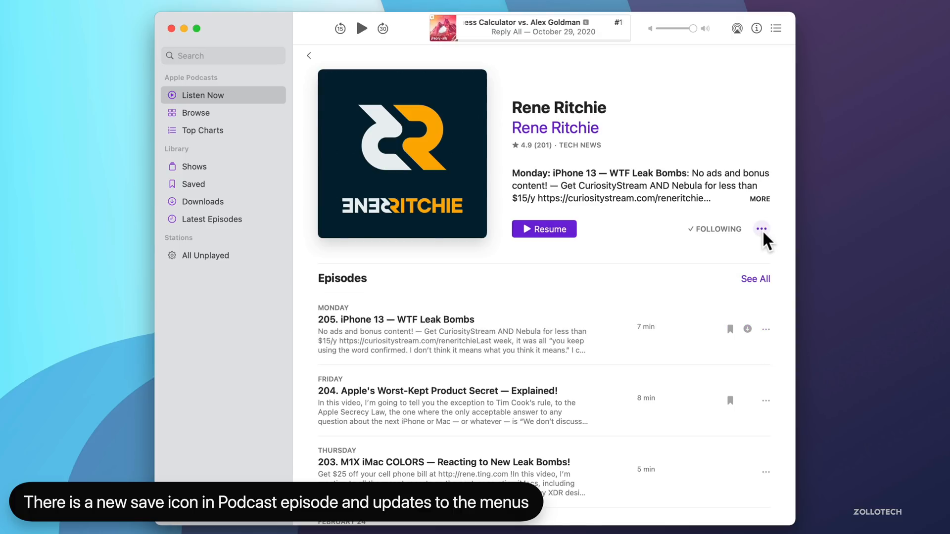
pyautogui.click(762, 228)
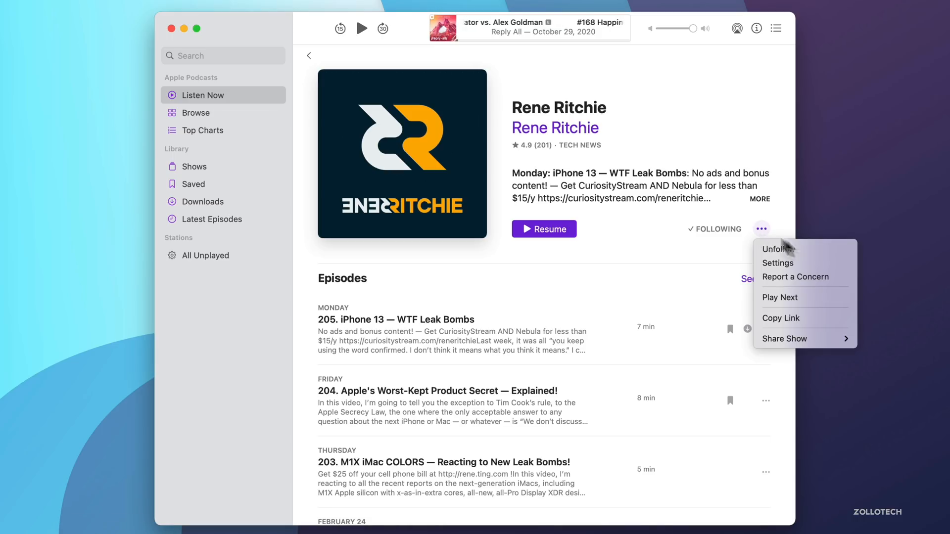
pyautogui.moveTo(797, 250)
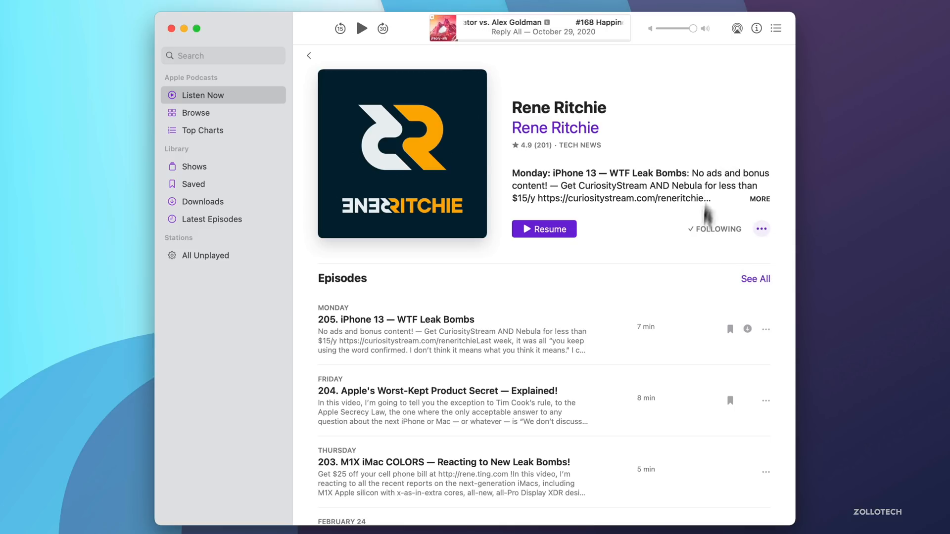
pyautogui.click(765, 329)
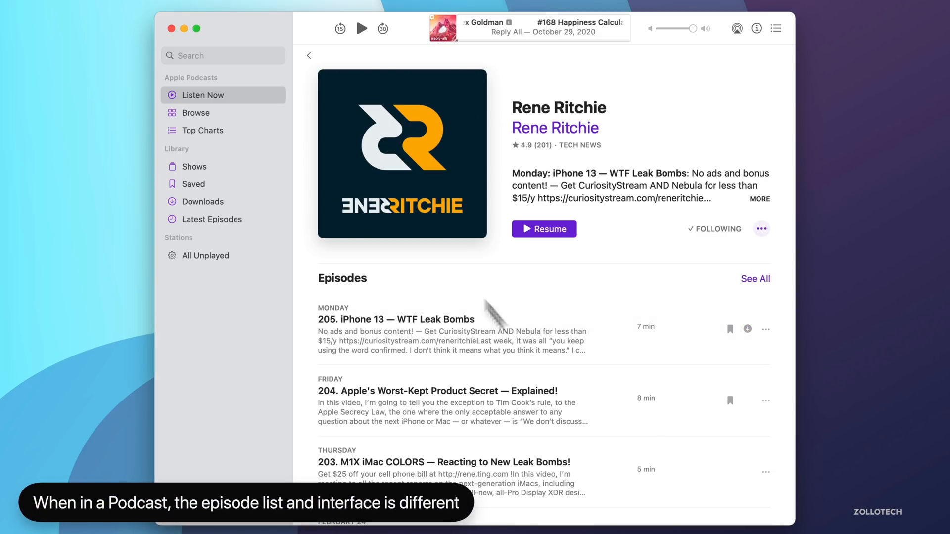
pyautogui.scroll(-3)
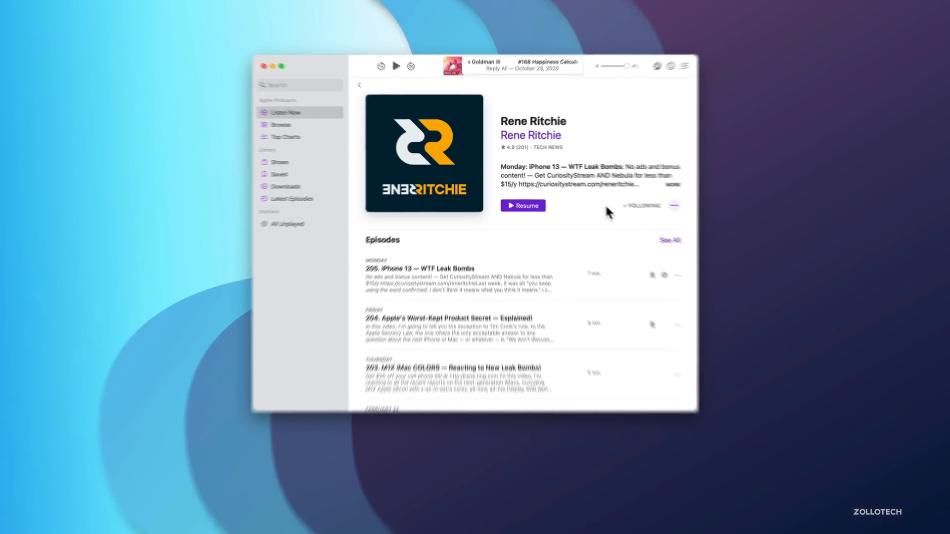
# Step: Bring up the Apple News Newsletters & Privacy notice about followed magazine issues
pyautogui.click(31, 4)
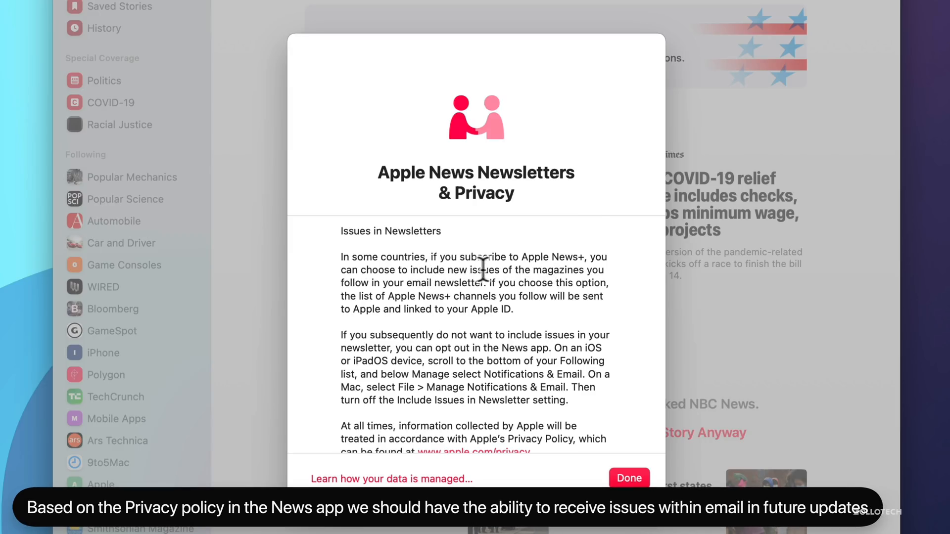
pyautogui.moveTo(504, 277)
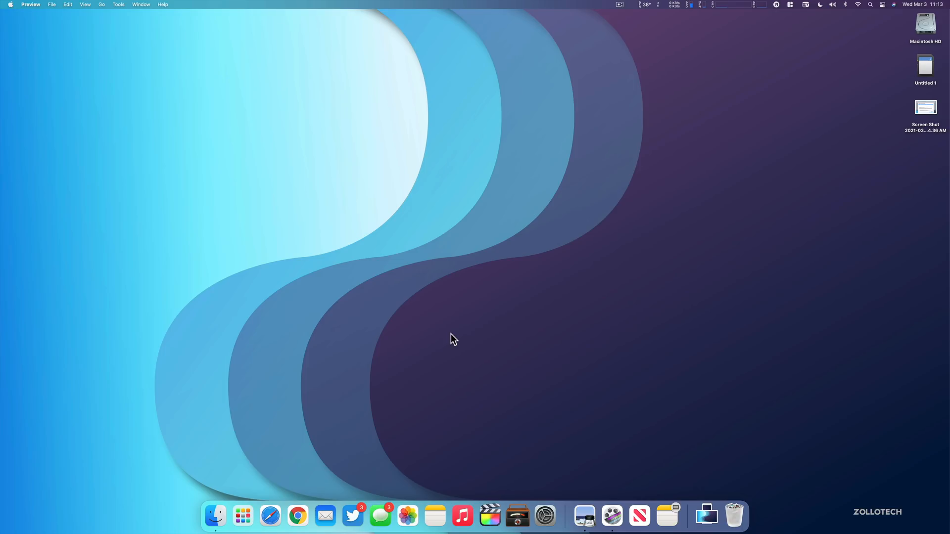
pyautogui.moveTo(485, 340)
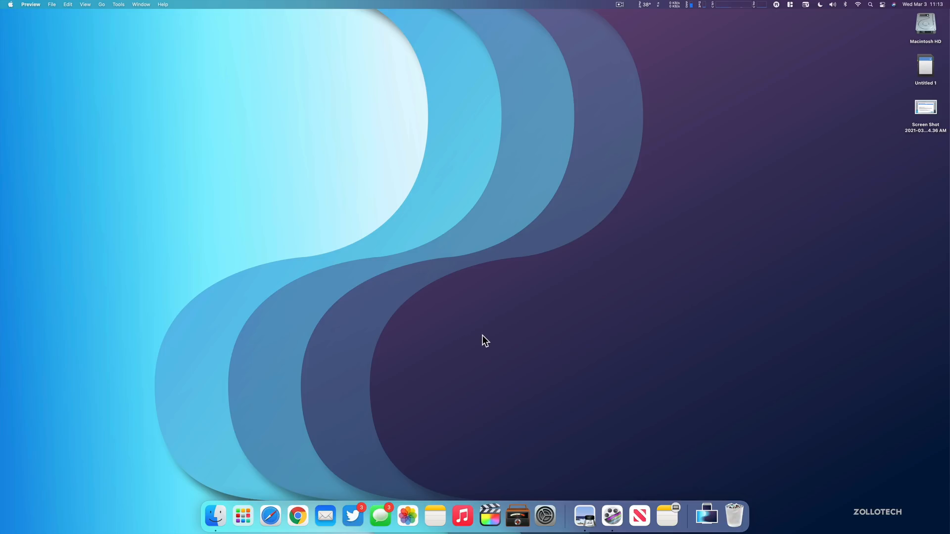
pyautogui.moveTo(508, 333)
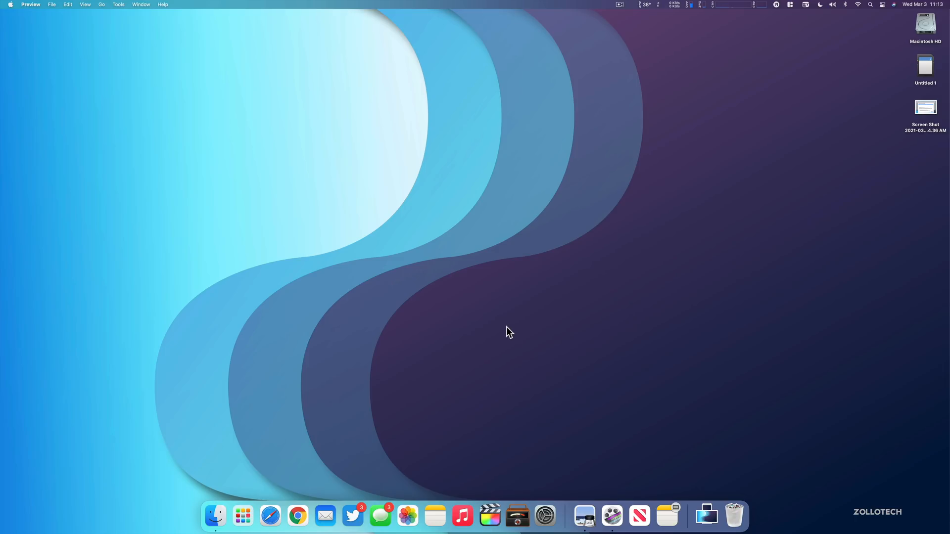
pyautogui.moveTo(501, 315)
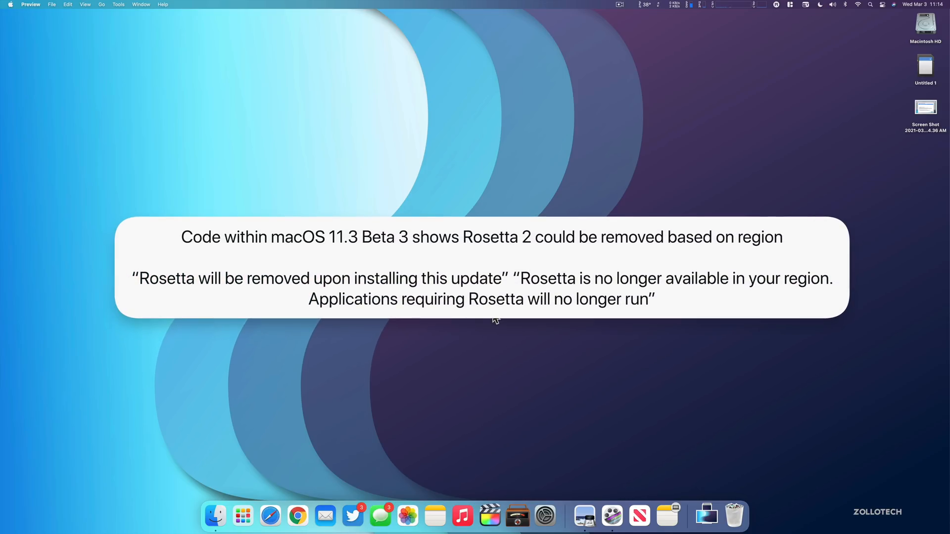
pyautogui.moveTo(492, 320)
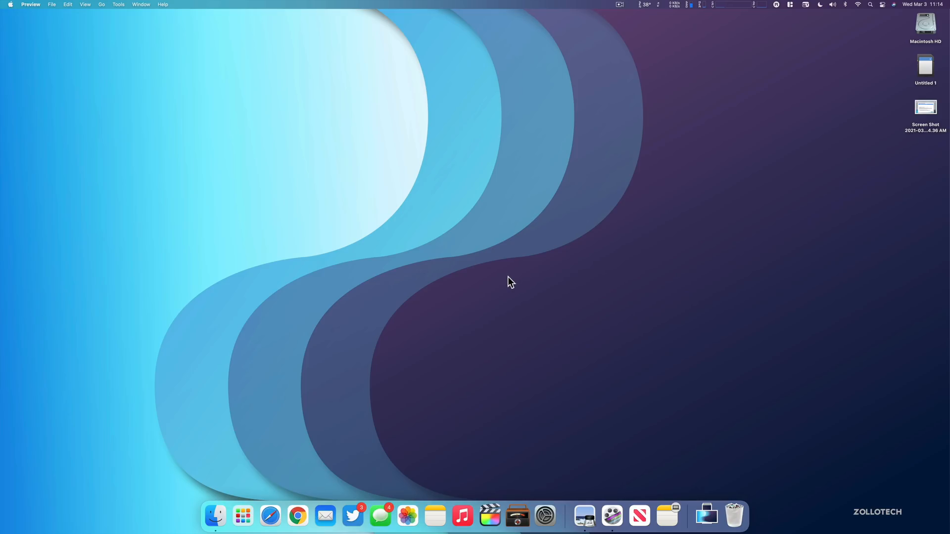
pyautogui.moveTo(514, 285)
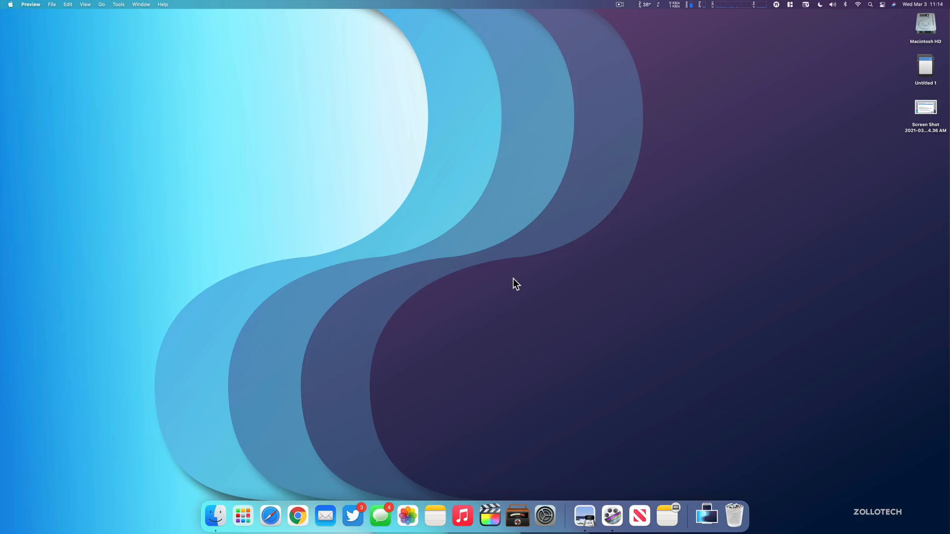
pyautogui.moveTo(506, 285)
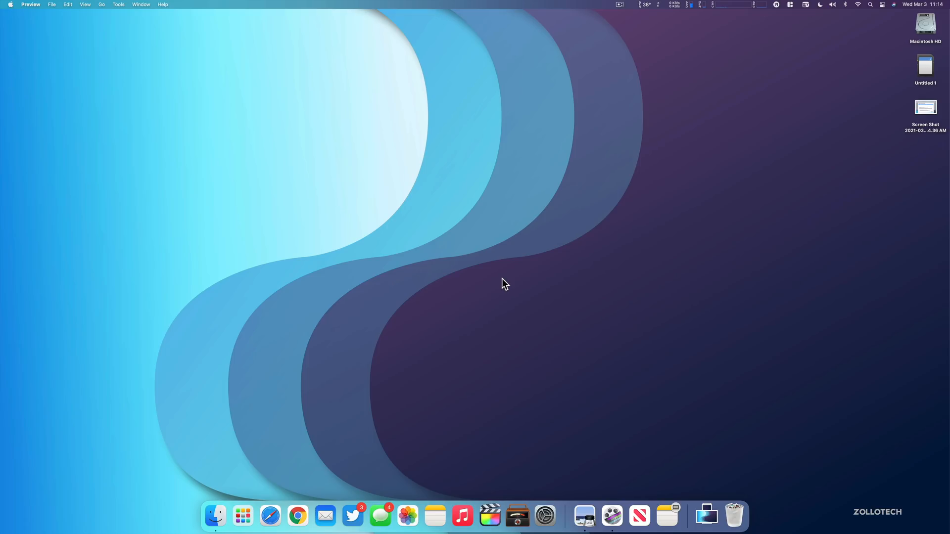
pyautogui.moveTo(502, 285)
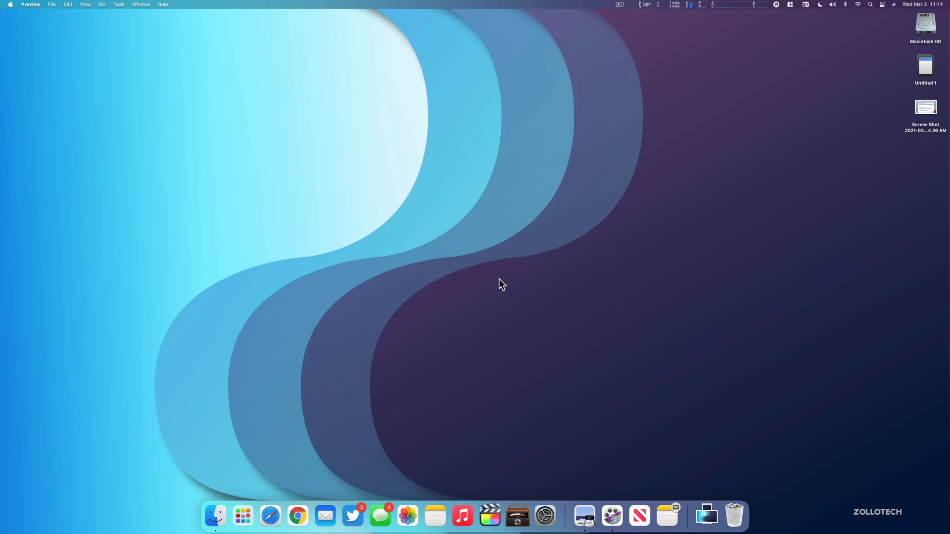
# Step: Launch System Preferences from the Dock
pyautogui.click(544, 516)
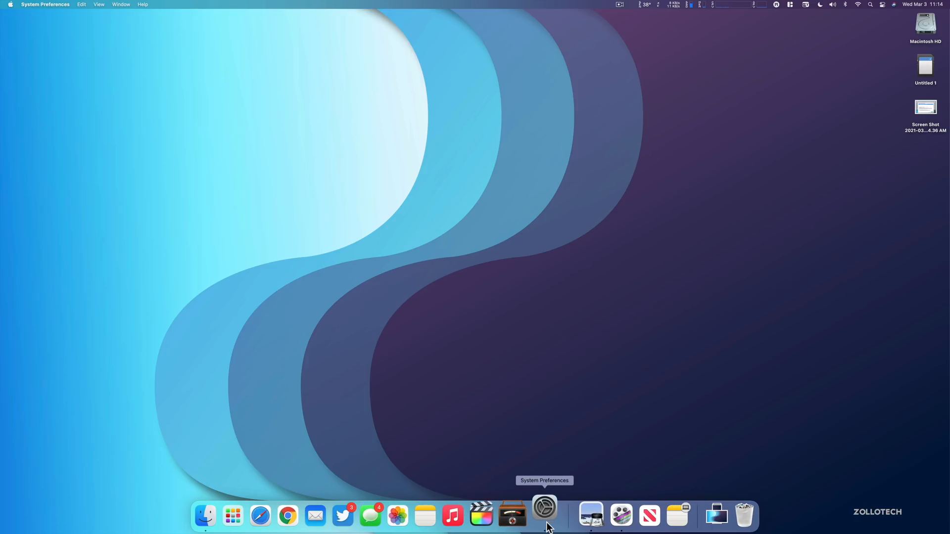
# Step: Open Keyboard preferences and its Modifier Keys remapping sheet
pyautogui.click(544, 507)
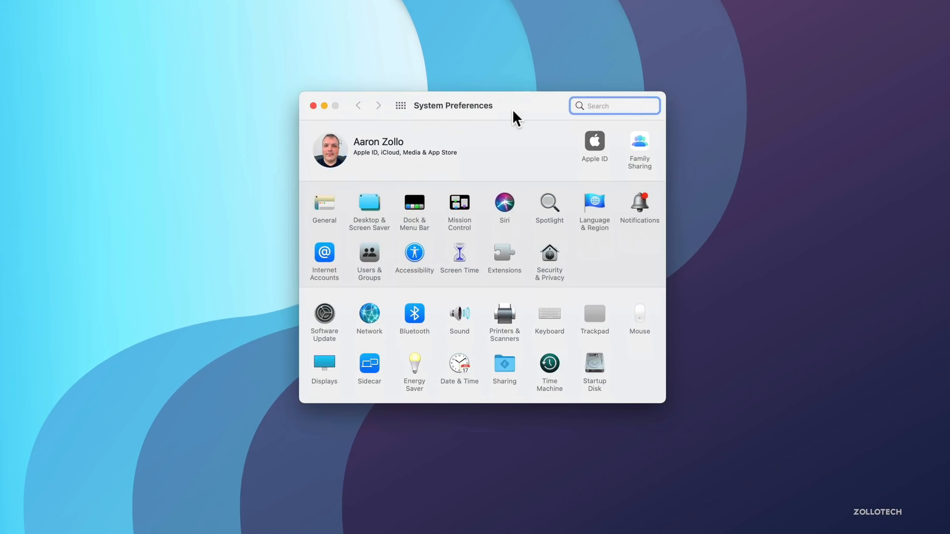
pyautogui.moveTo(551, 320)
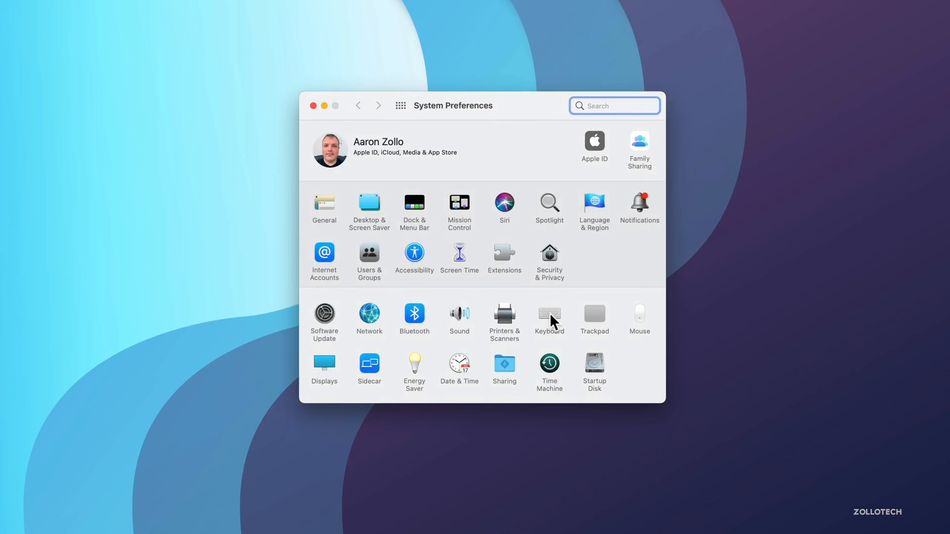
pyautogui.click(550, 317)
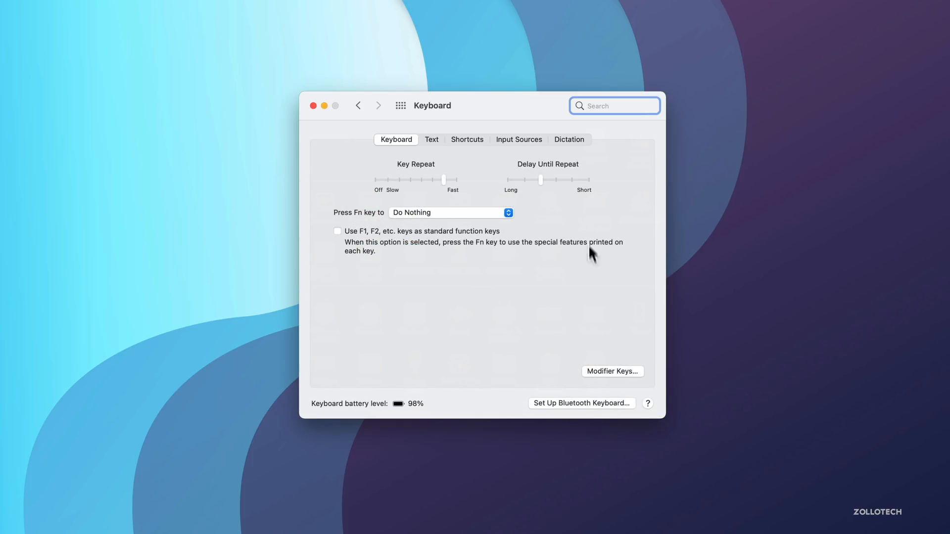
pyautogui.moveTo(611, 379)
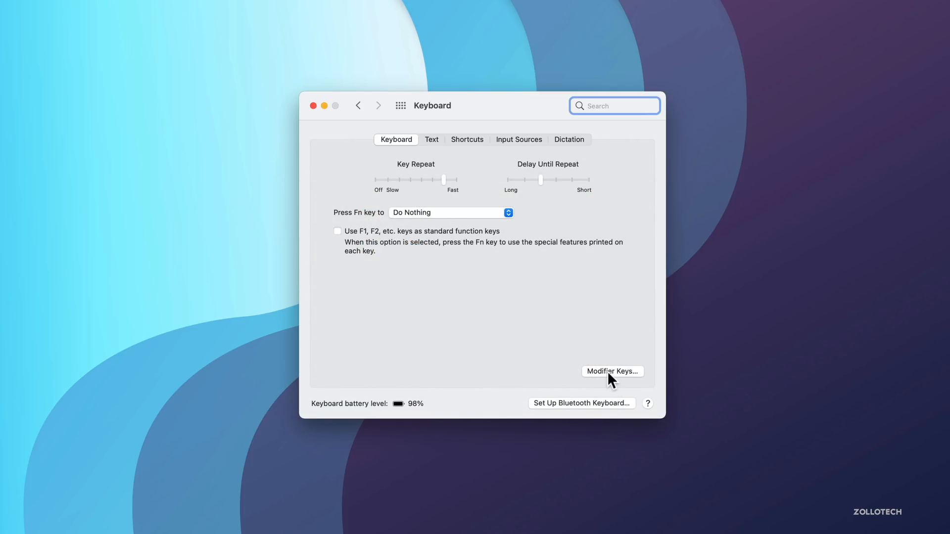
pyautogui.click(611, 371)
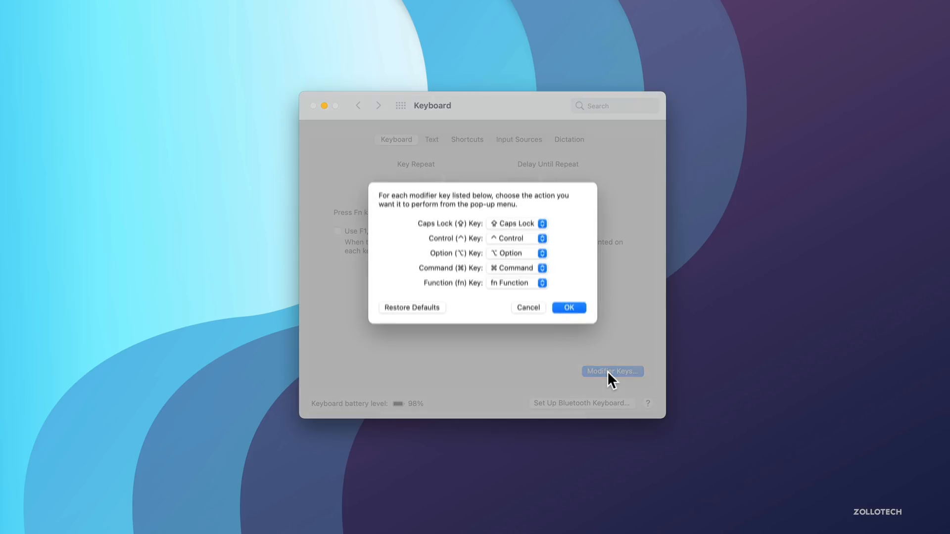
pyautogui.click(568, 307)
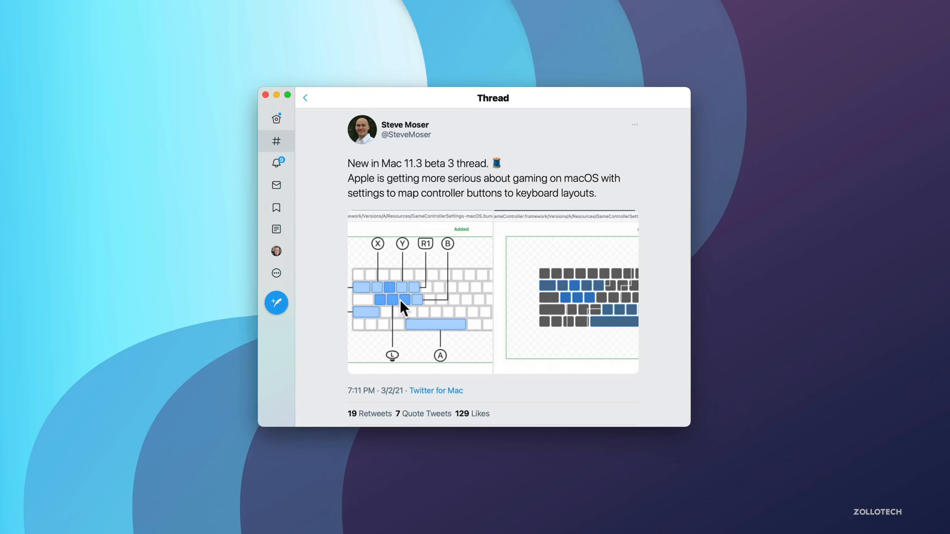
pyautogui.moveTo(429, 254)
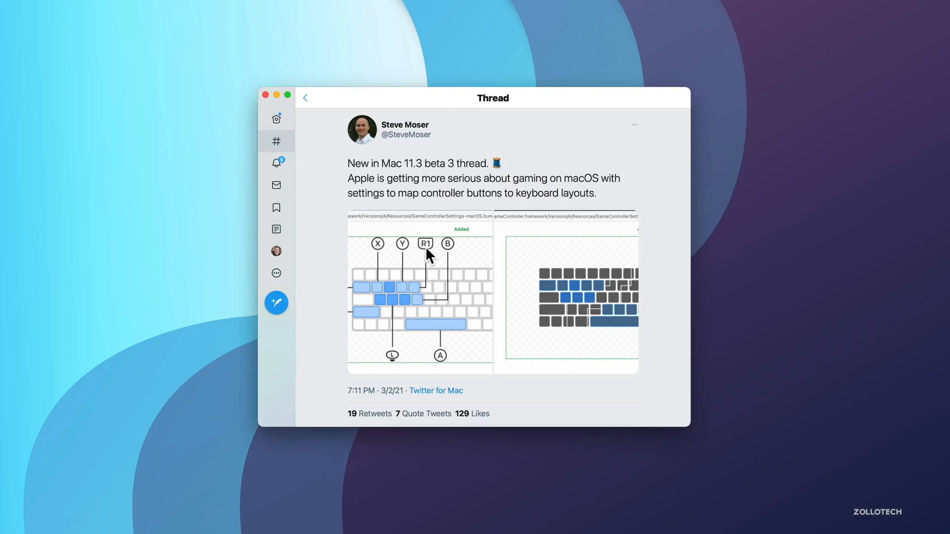
pyautogui.moveTo(394, 297)
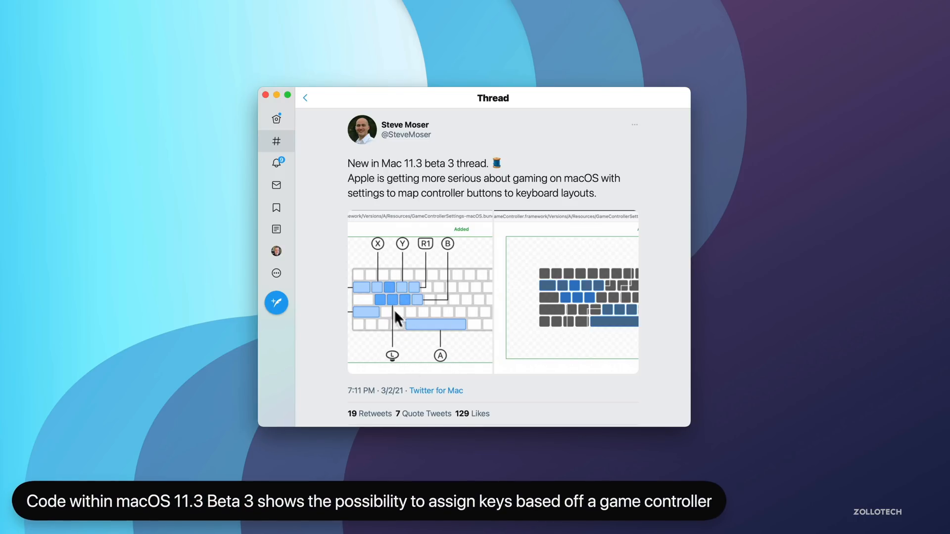
pyautogui.moveTo(387, 298)
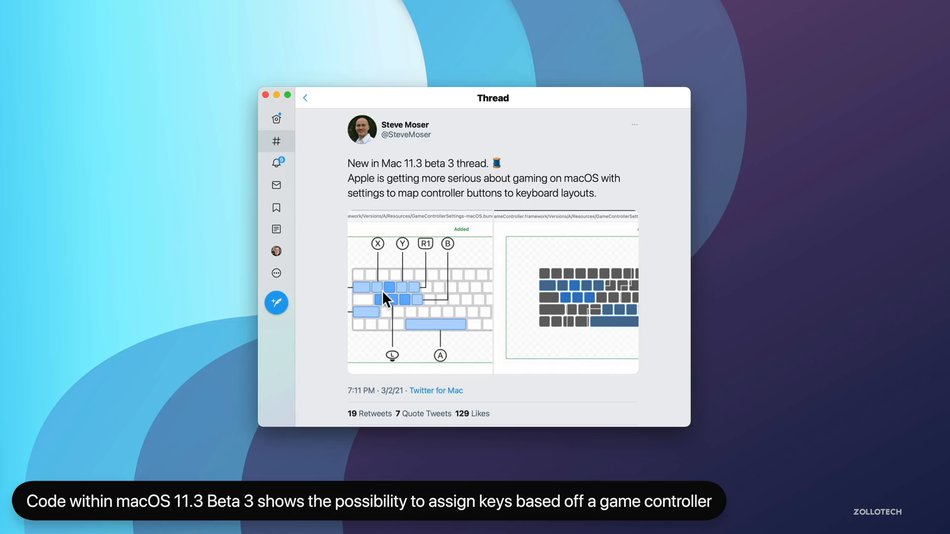
pyautogui.moveTo(420, 296)
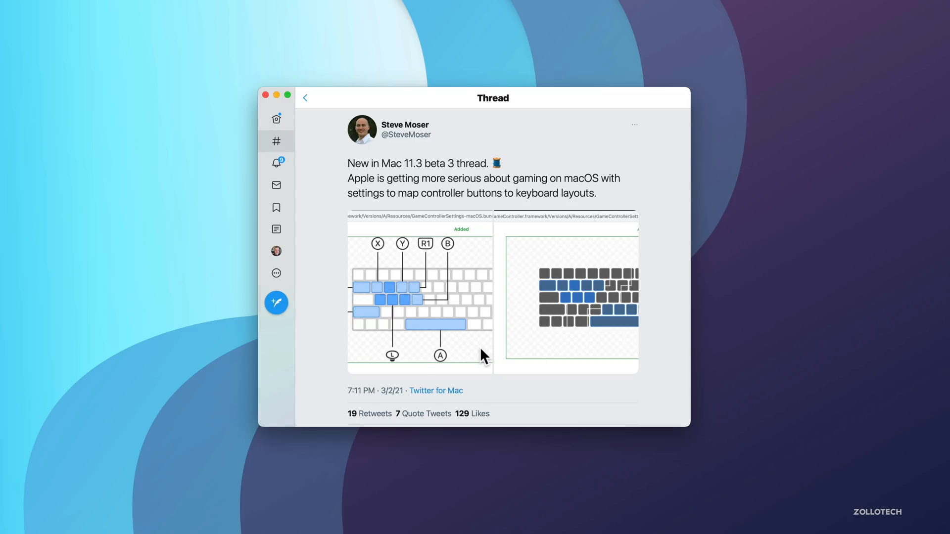
pyautogui.moveTo(473, 321)
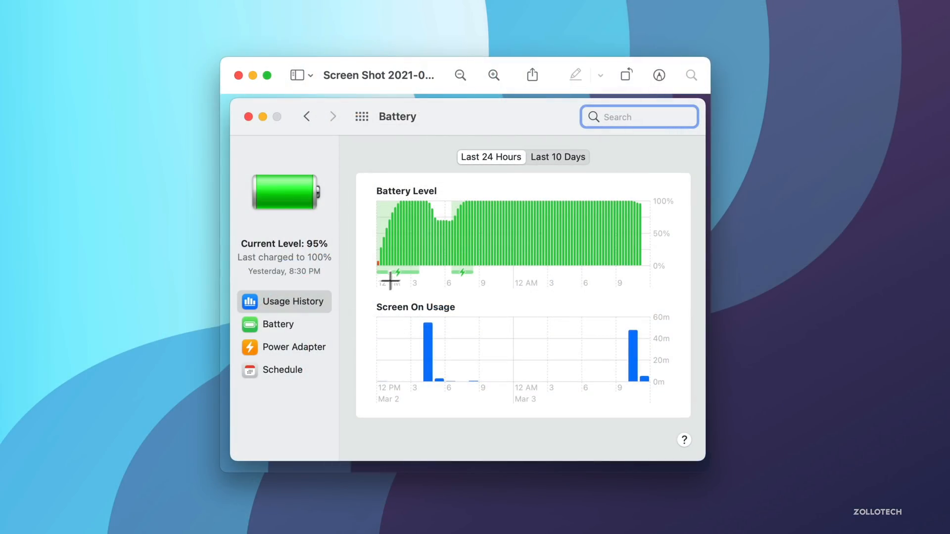
pyautogui.moveTo(377, 298)
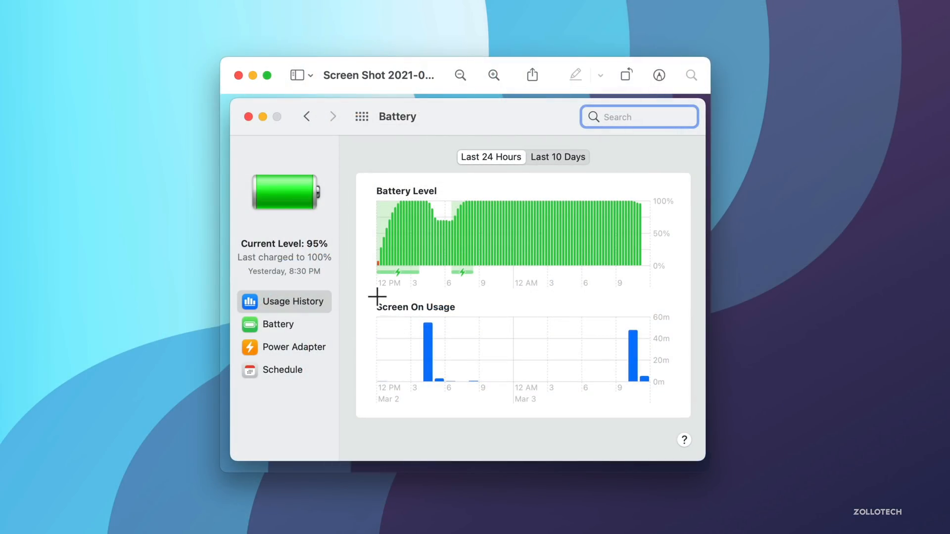
pyautogui.moveTo(273, 312)
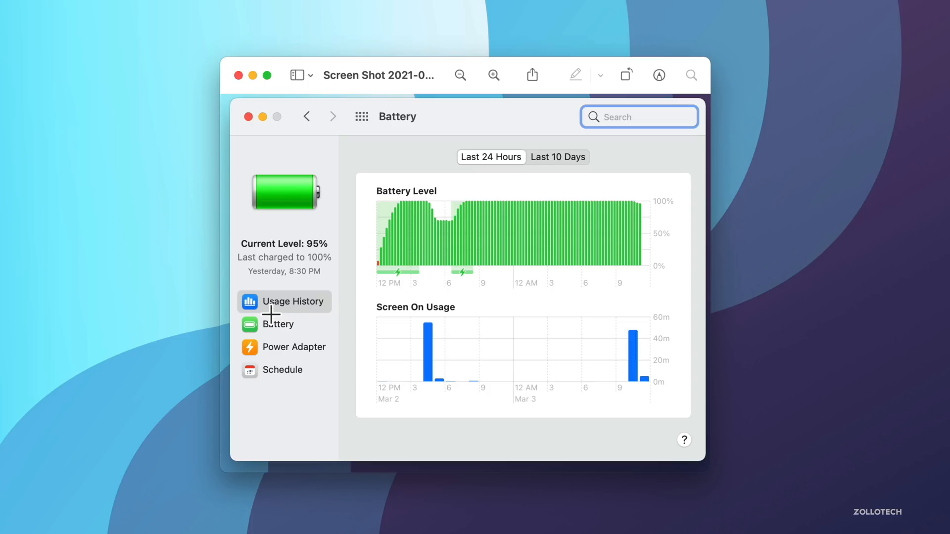
pyautogui.moveTo(438, 345)
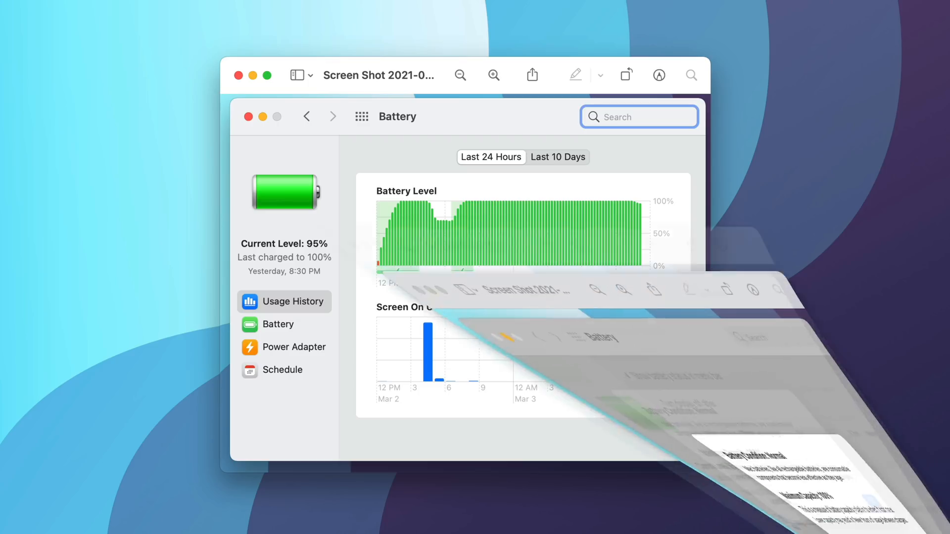
# Step: Switch to the Preview screenshot reading Battery Condition Normal, Maximum Capacity 100%
pyautogui.click(539, 442)
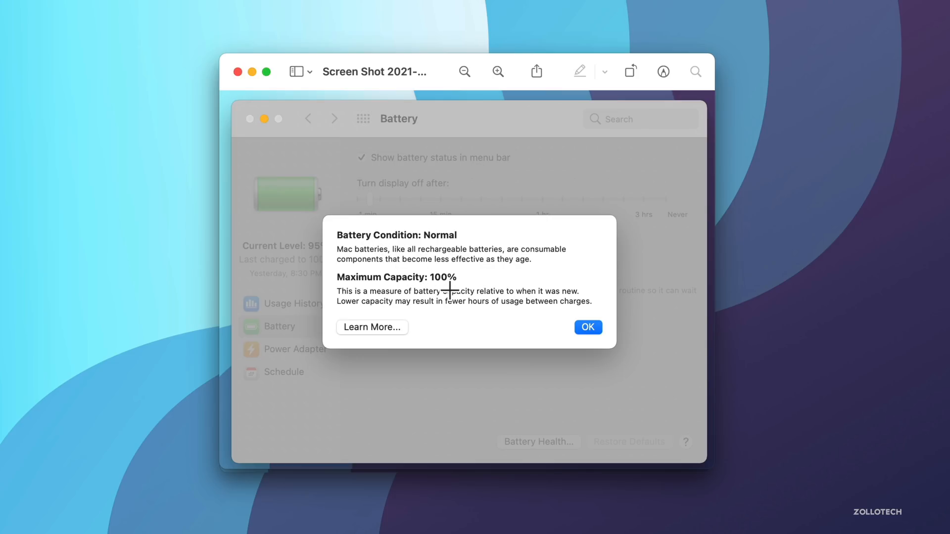
pyautogui.moveTo(450, 277)
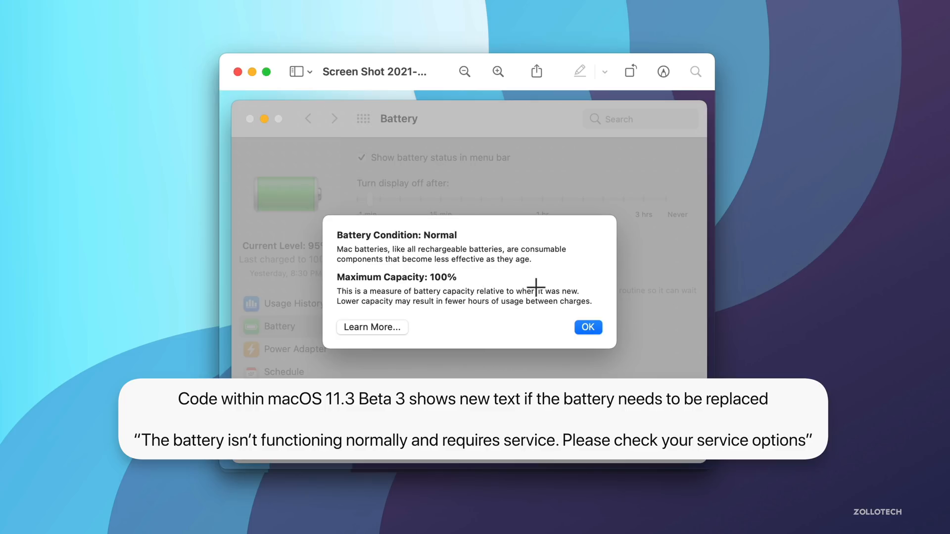
pyautogui.moveTo(418, 146)
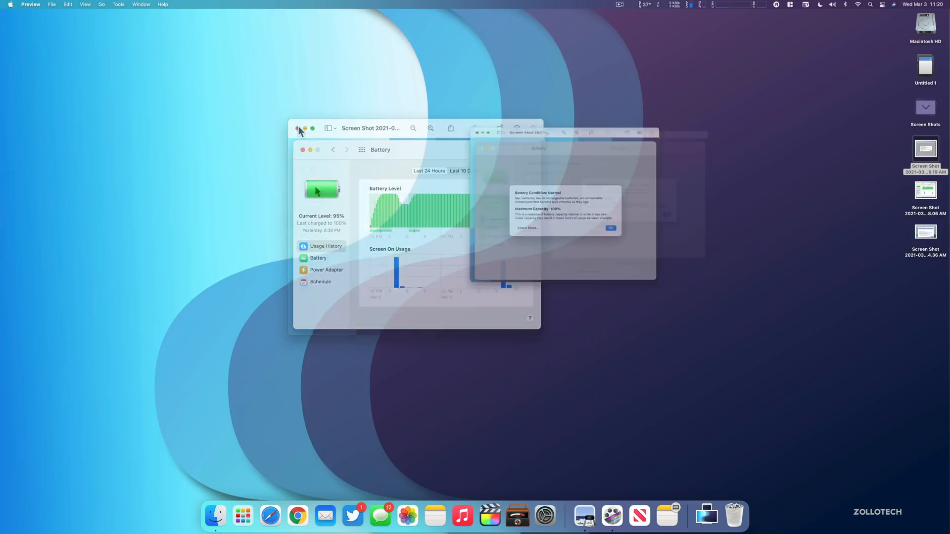
# Step: Close both Preview screenshots, leaving the desktop empty
pyautogui.click(298, 127)
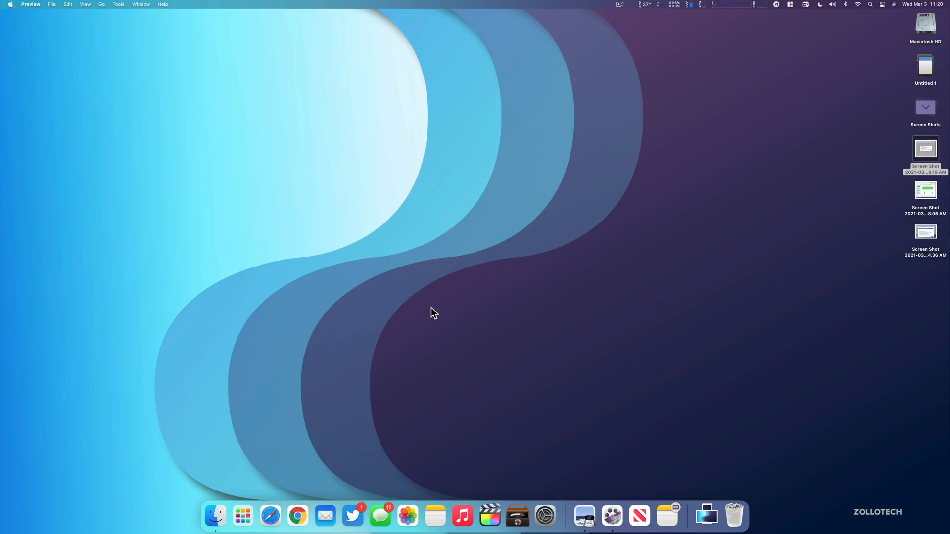
pyautogui.moveTo(434, 320)
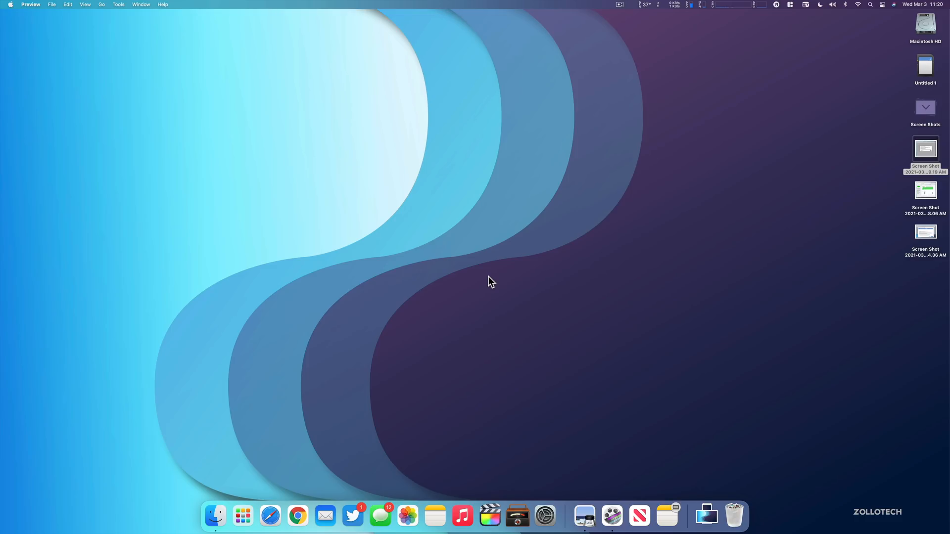
pyautogui.moveTo(531, 291)
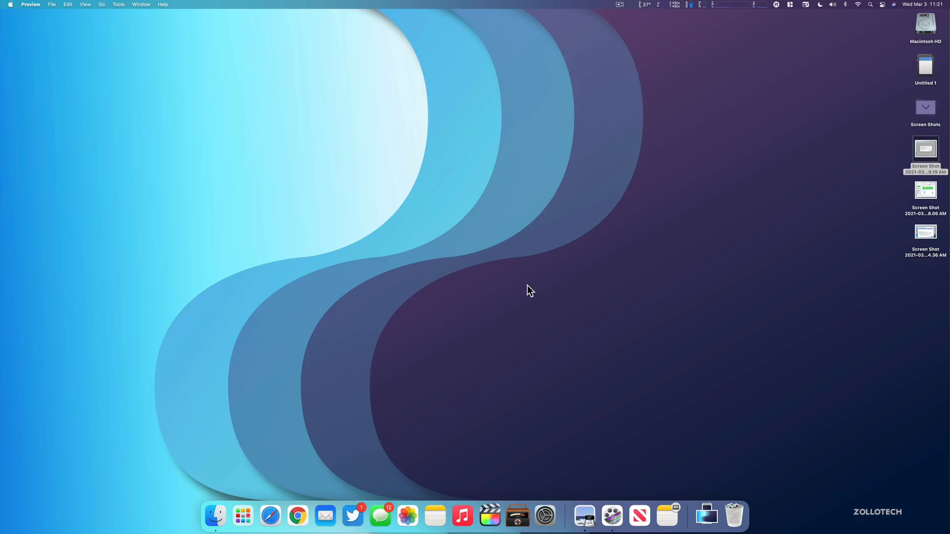
pyautogui.moveTo(551, 294)
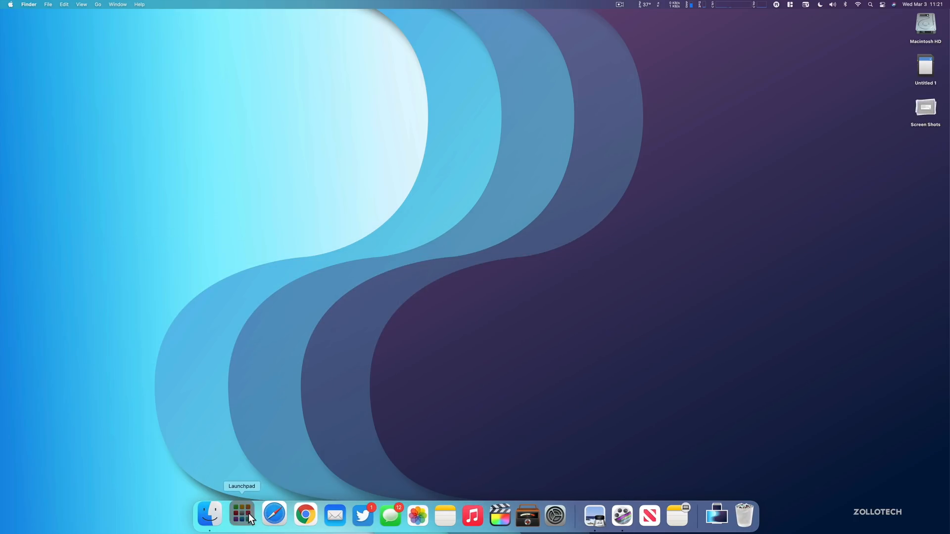
# Step: Launch Calendar via Launchpad to March 3, 2021 with the macOS 11.3 Beta 3 event
pyautogui.click(242, 515)
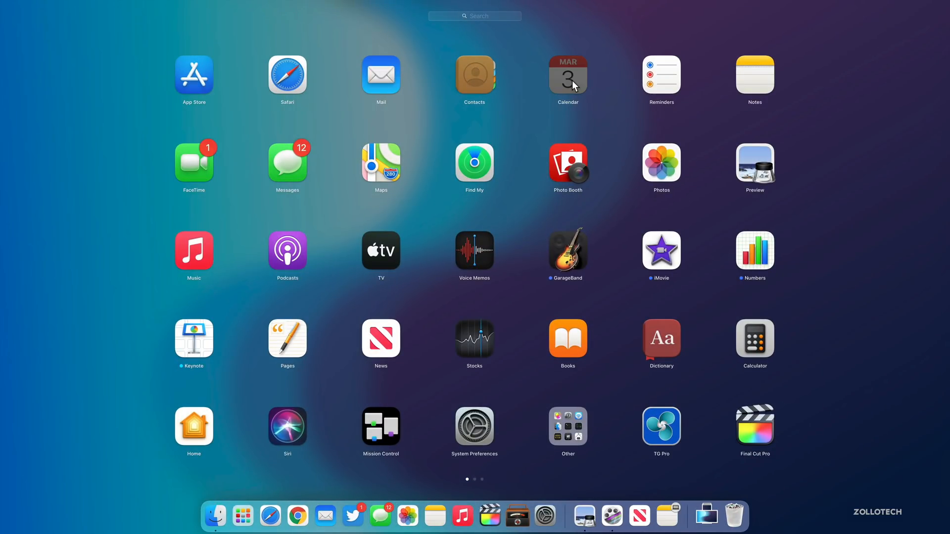
pyautogui.click(568, 77)
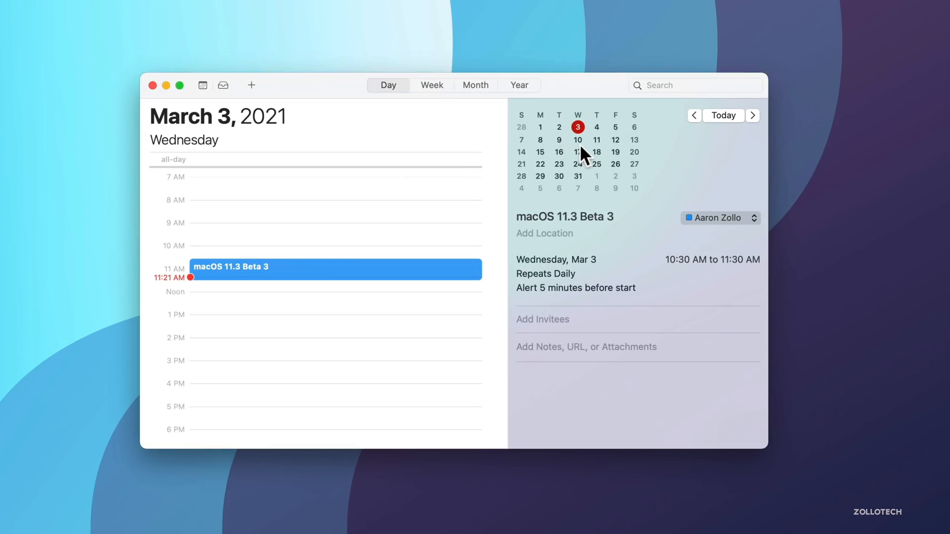
pyautogui.moveTo(585, 156)
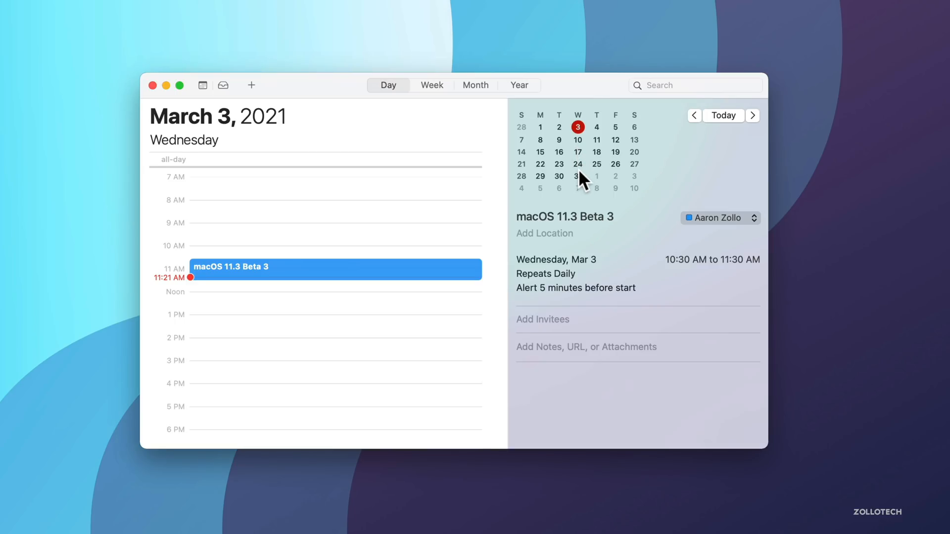
pyautogui.moveTo(570, 151)
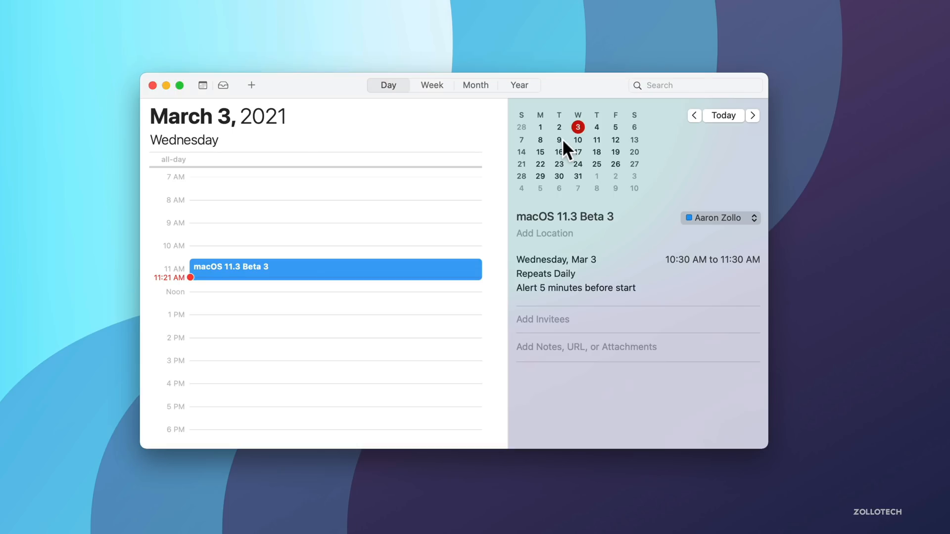
pyautogui.moveTo(563, 155)
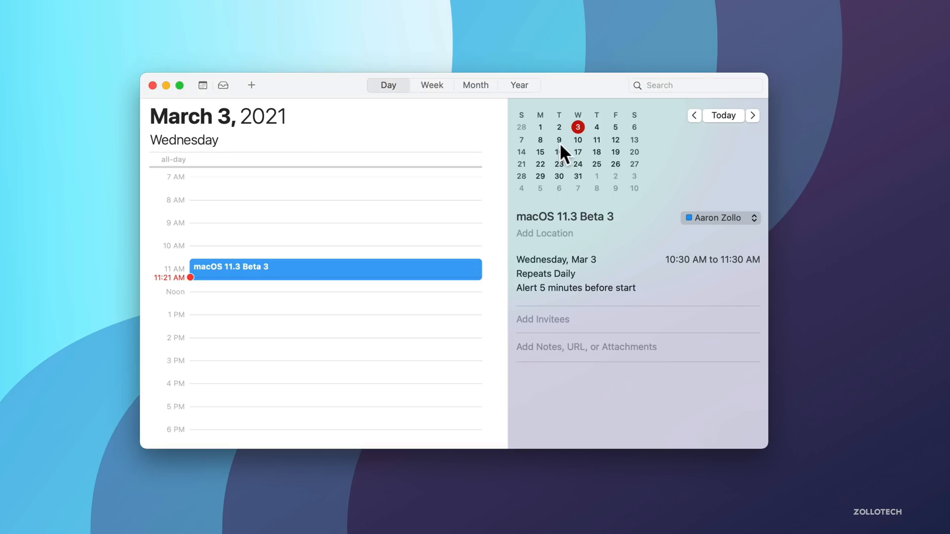
pyautogui.moveTo(560, 163)
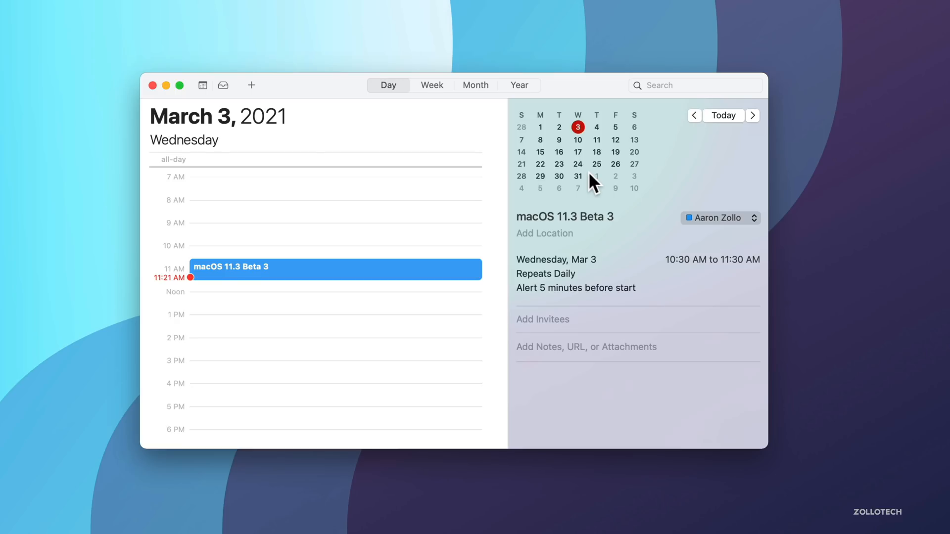
pyautogui.moveTo(655, 197)
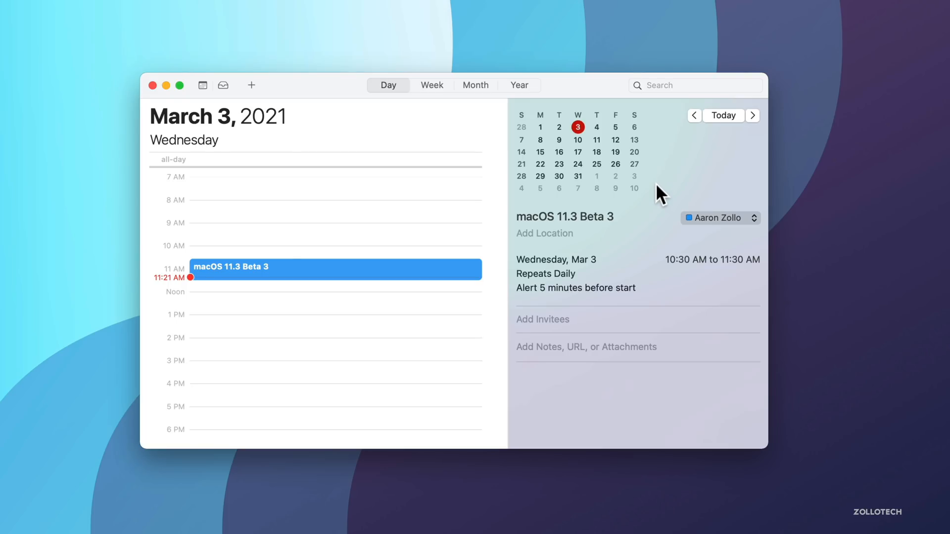
pyautogui.moveTo(163, 73)
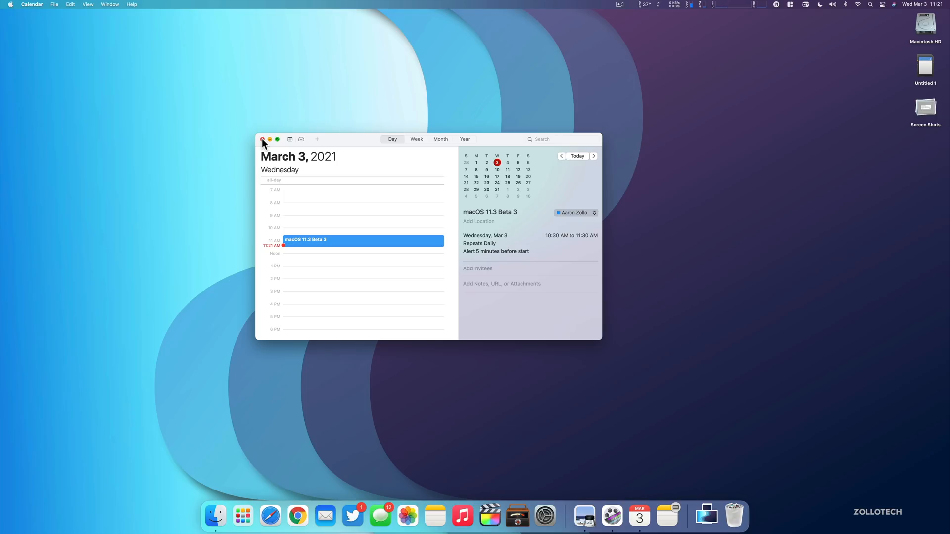
# Step: Close the Calendar window and leave the empty desktop showing
pyautogui.click(262, 140)
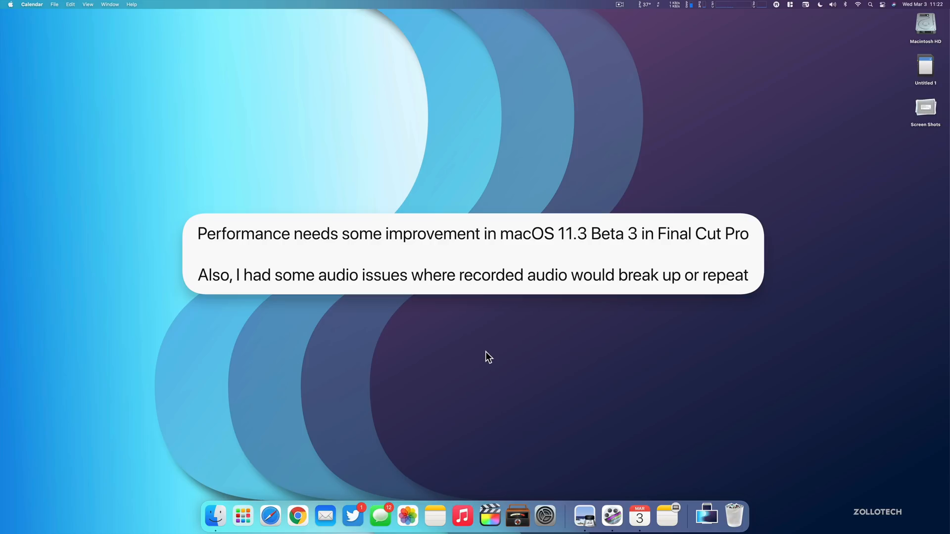
pyautogui.moveTo(522, 316)
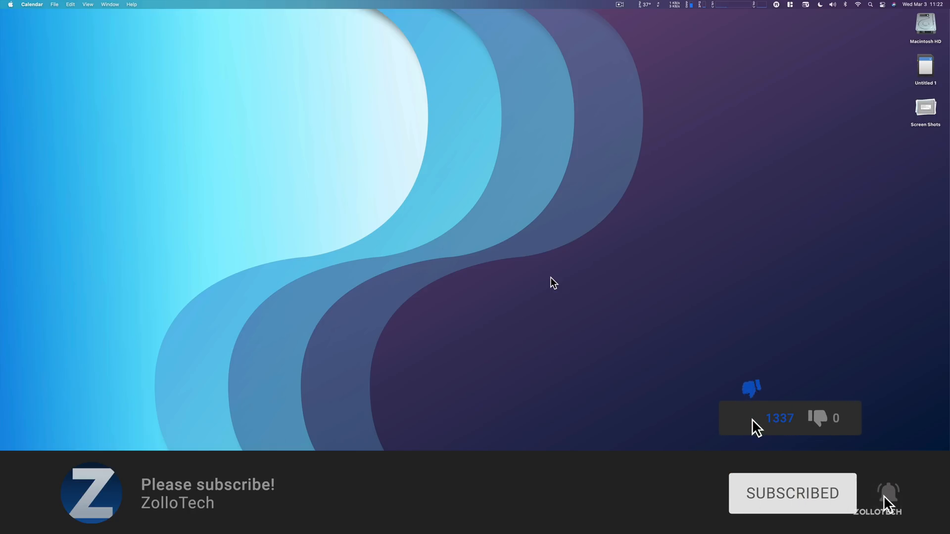
pyautogui.click(751, 418)
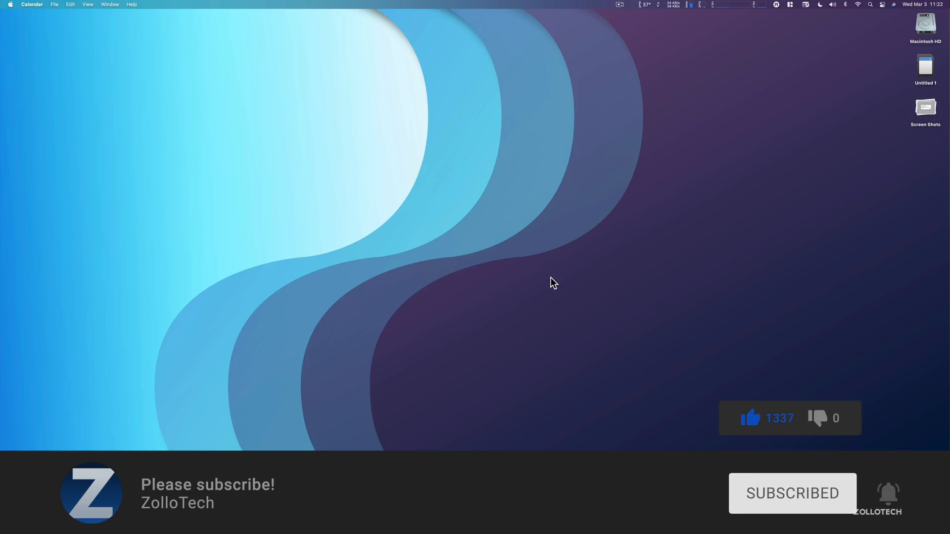